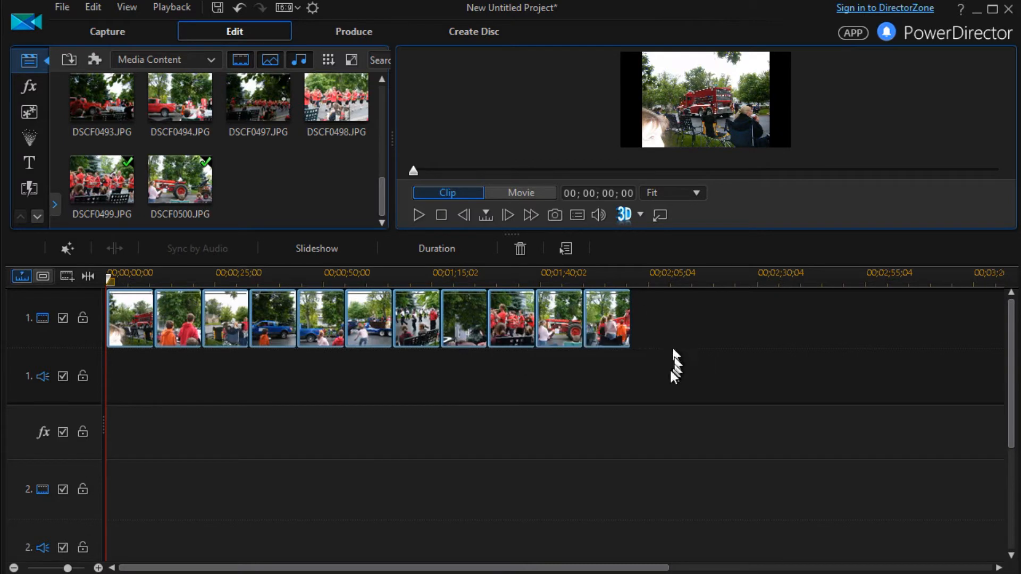
mouse_move(651, 376)
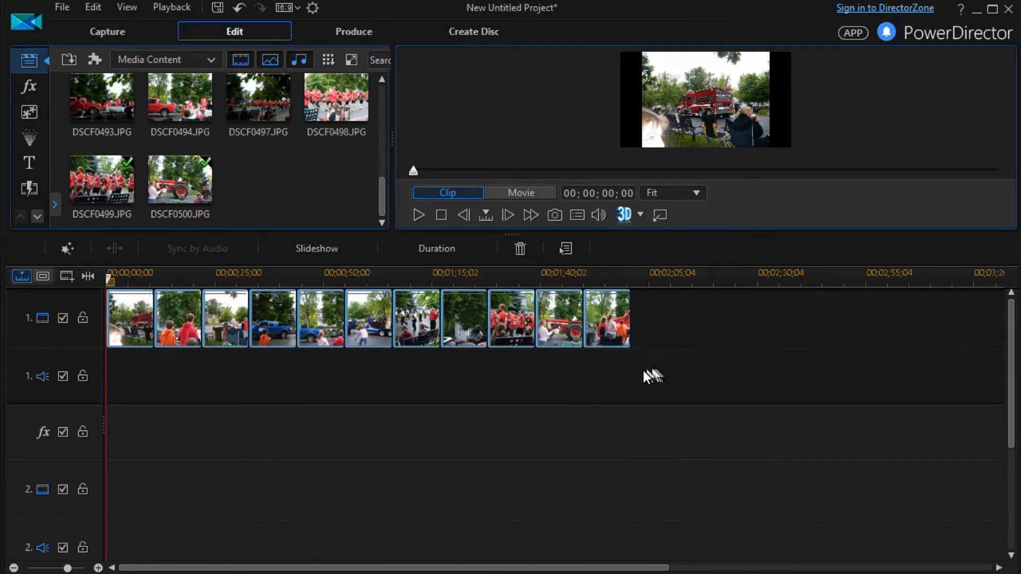
- Select the timeline photos and start the Slideshow Creator on the style step
left_click(520, 192)
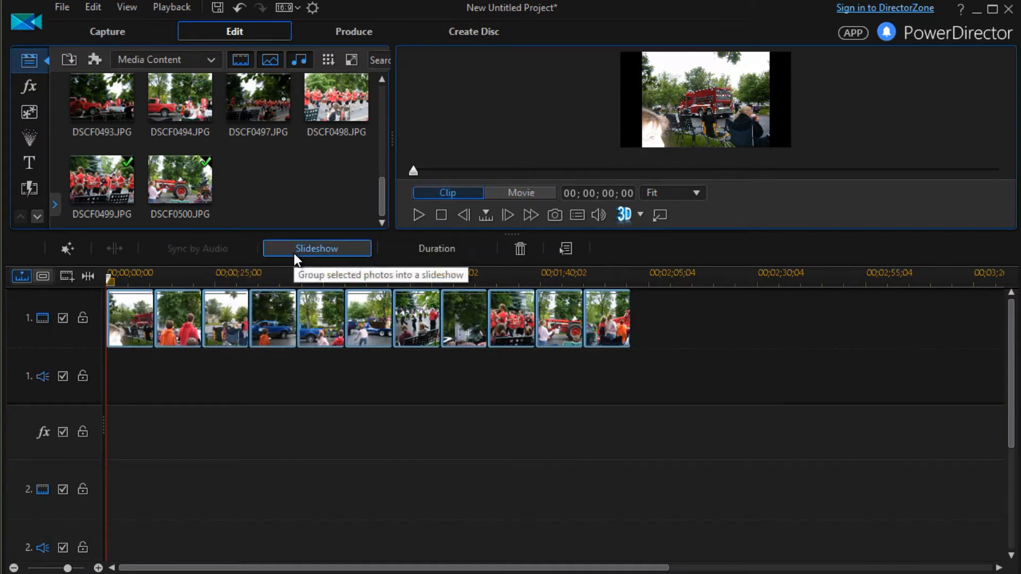
mouse_move(357, 251)
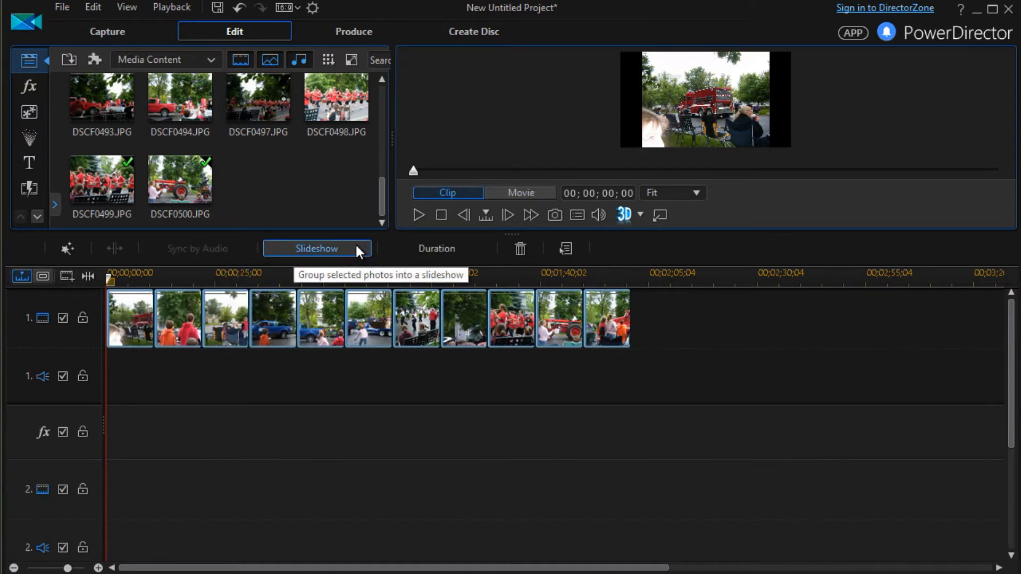
left_click(317, 248)
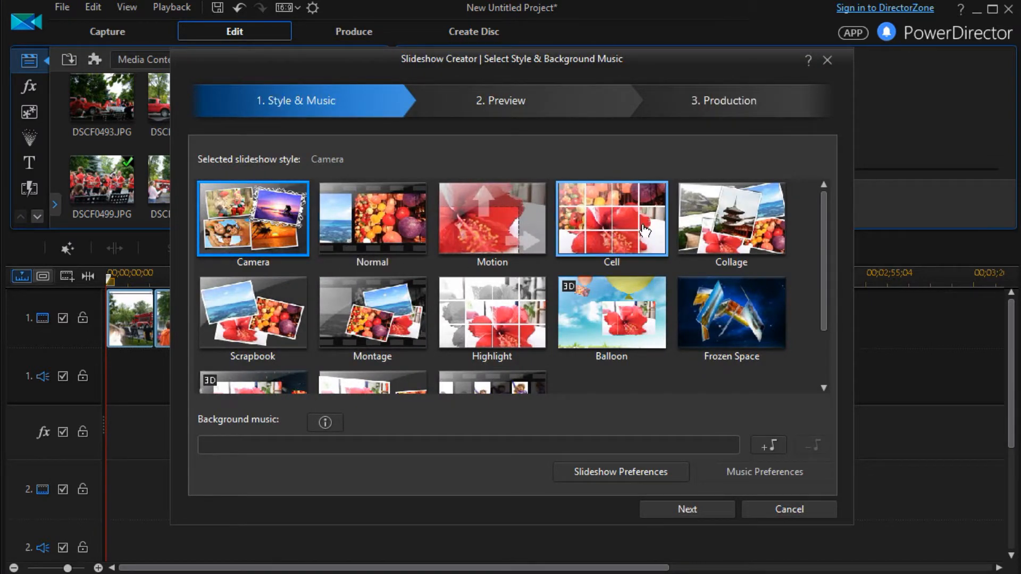
- Choose the Cell style, advance to the preview step and play the slideshow
left_click(610, 218)
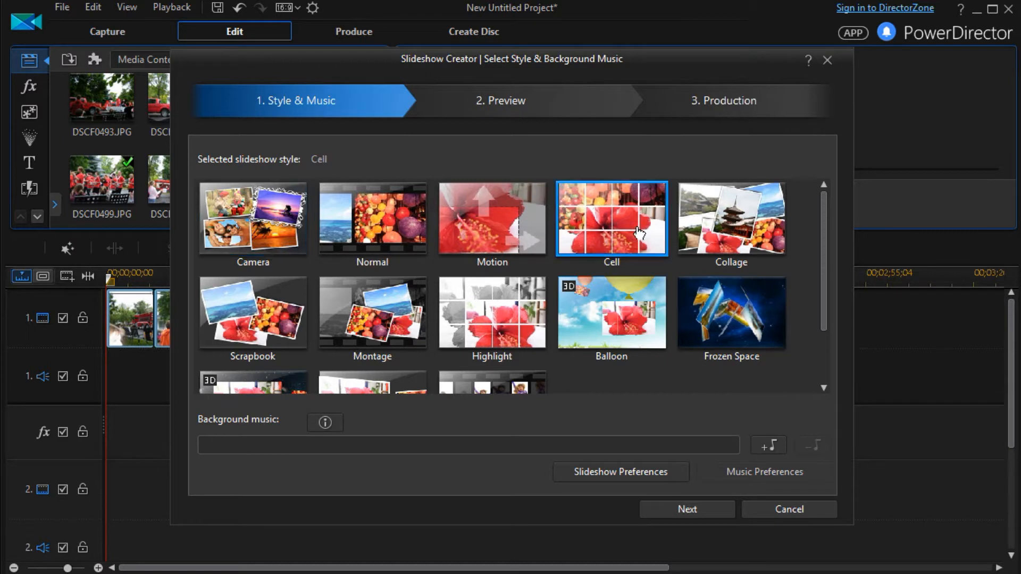
left_click(686, 509)
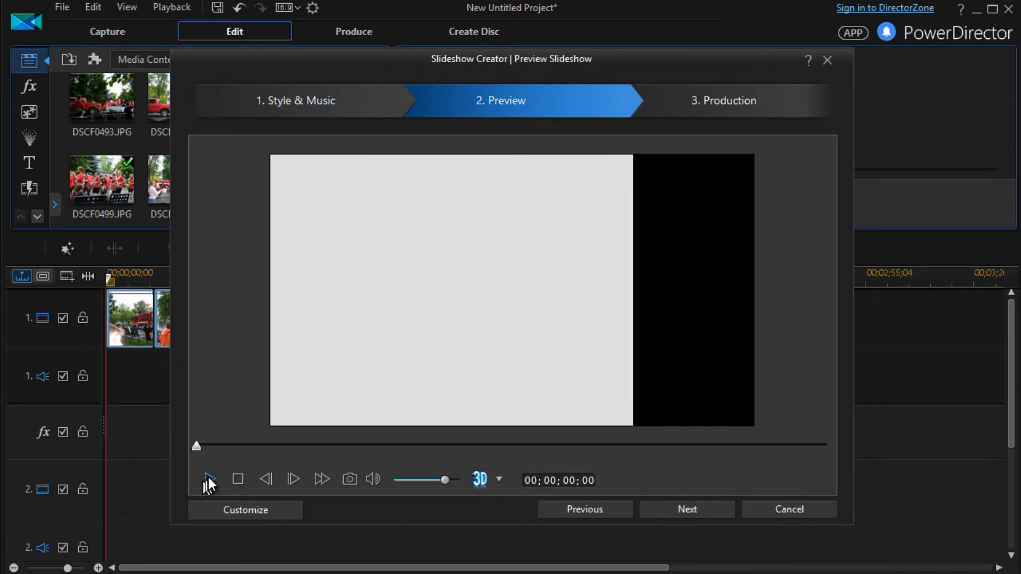
mouse_move(210, 480)
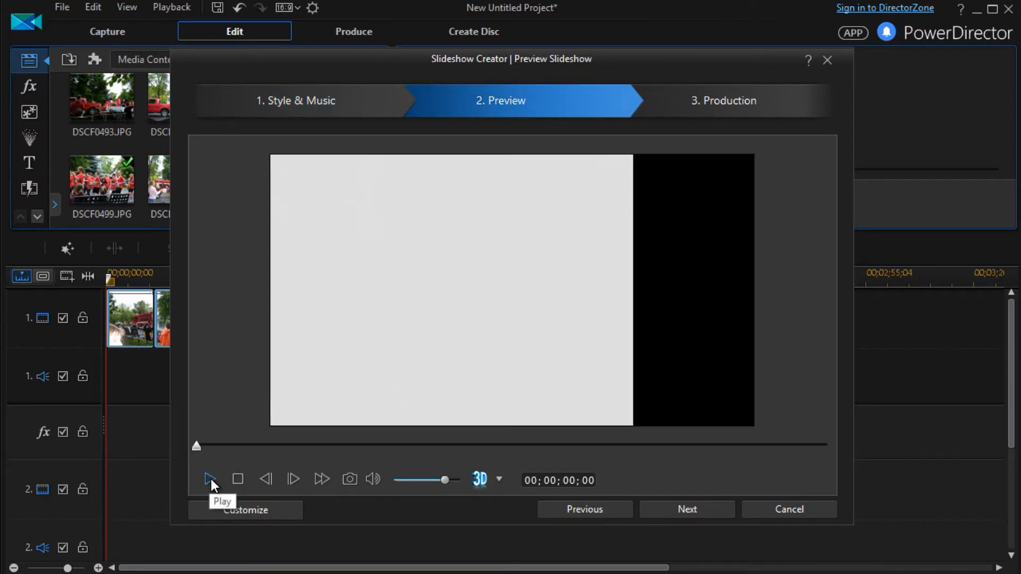
left_click(209, 480)
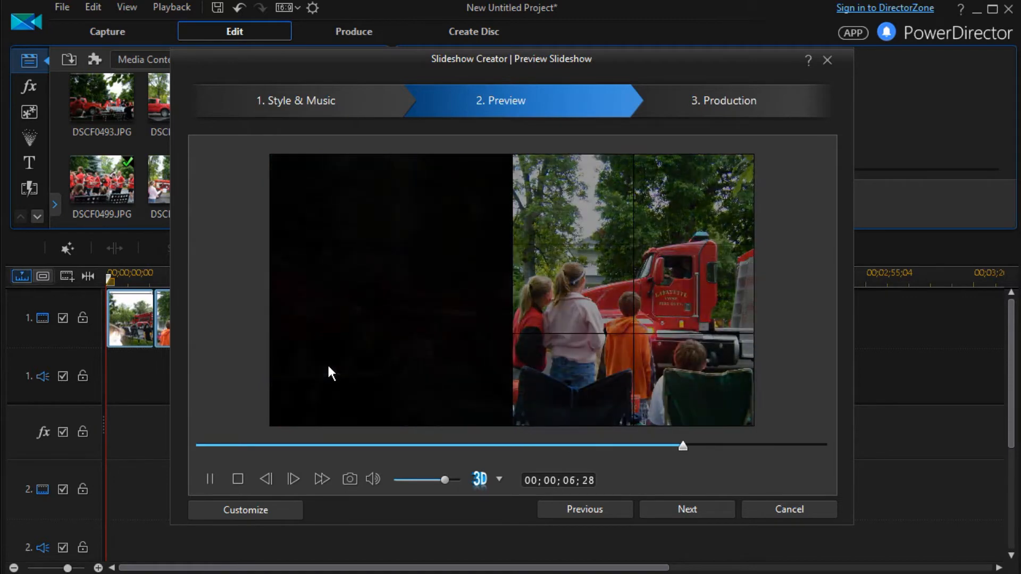
left_click(237, 480)
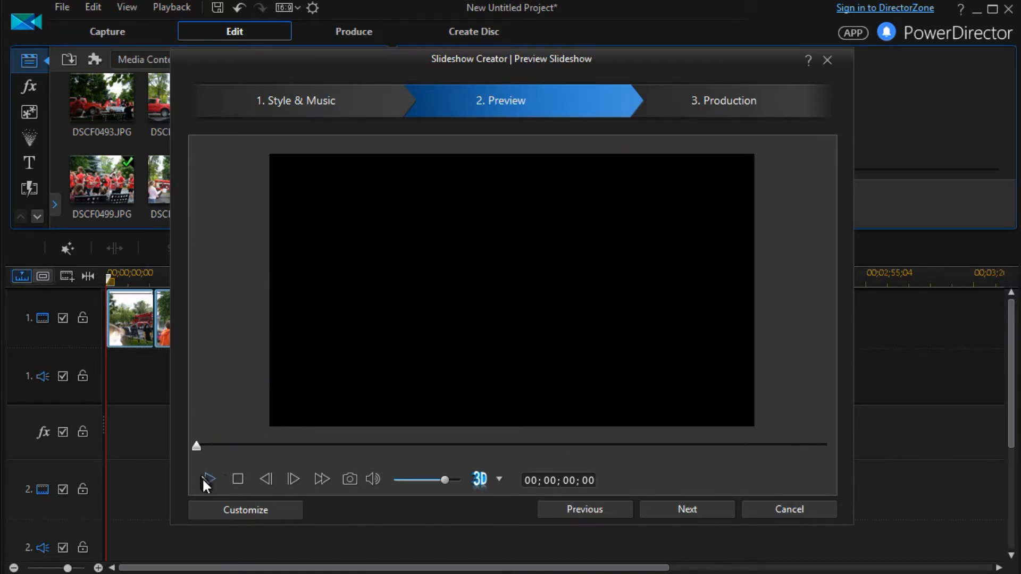
left_click(207, 480)
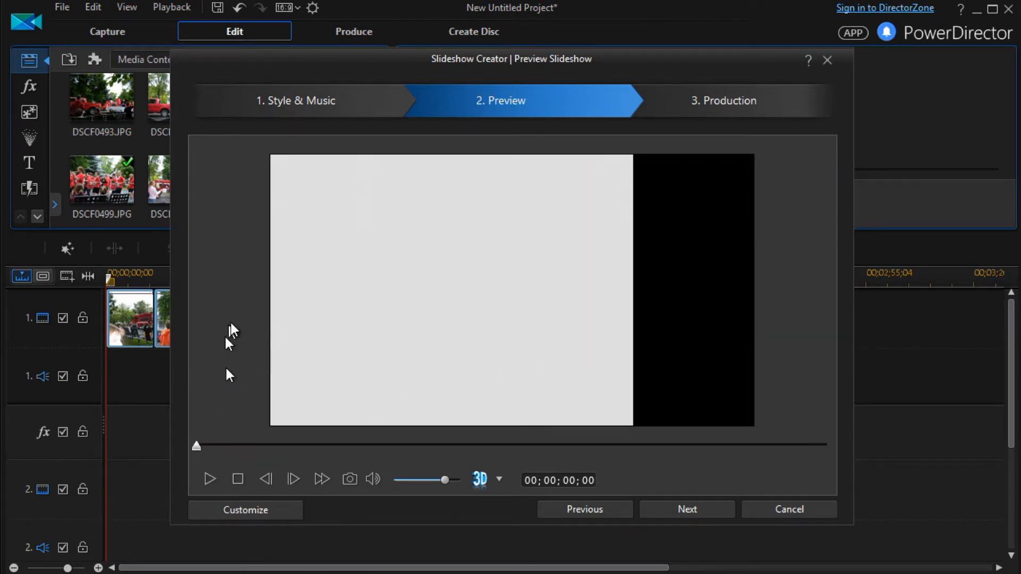
mouse_move(254, 463)
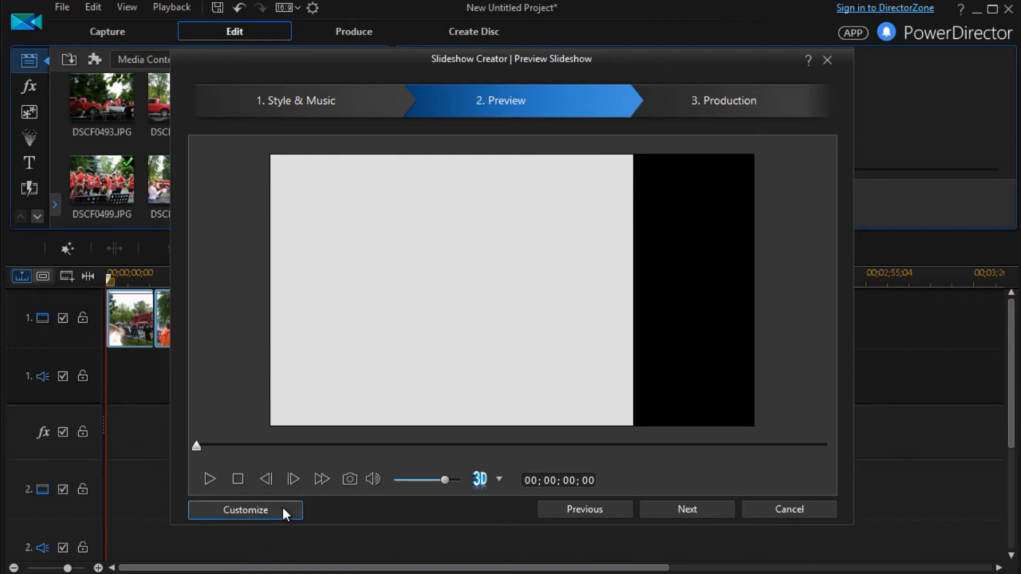
- Enter Slideshow Designer and Remix the photo arrangement across slides several times
left_click(245, 510)
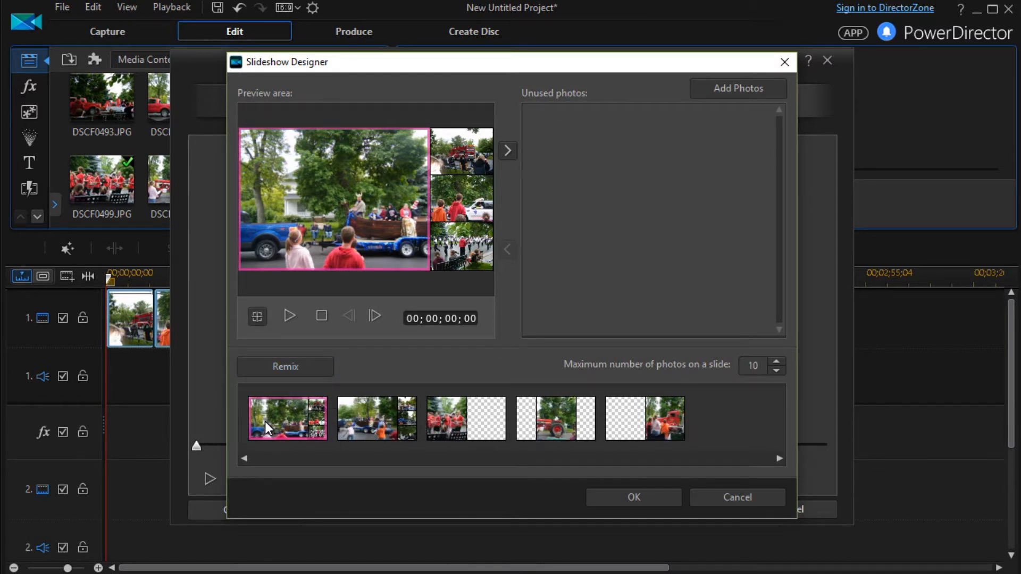
mouse_move(388, 417)
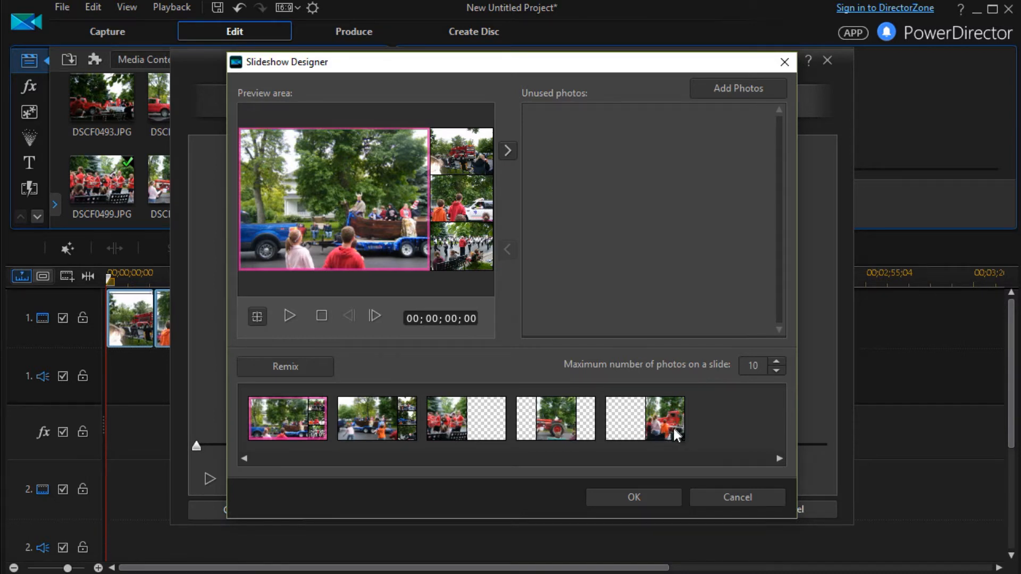
mouse_move(301, 372)
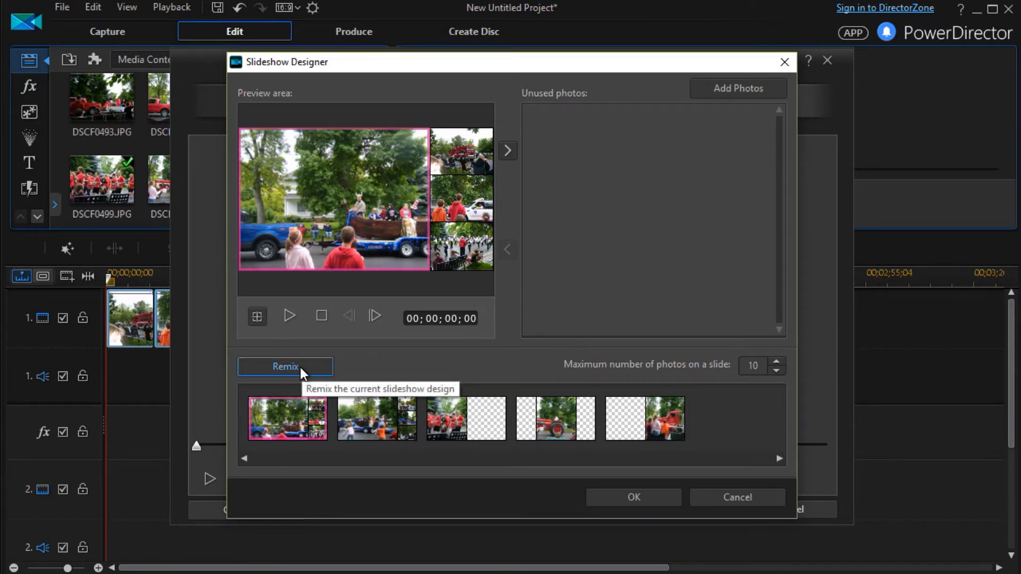
left_click(285, 366)
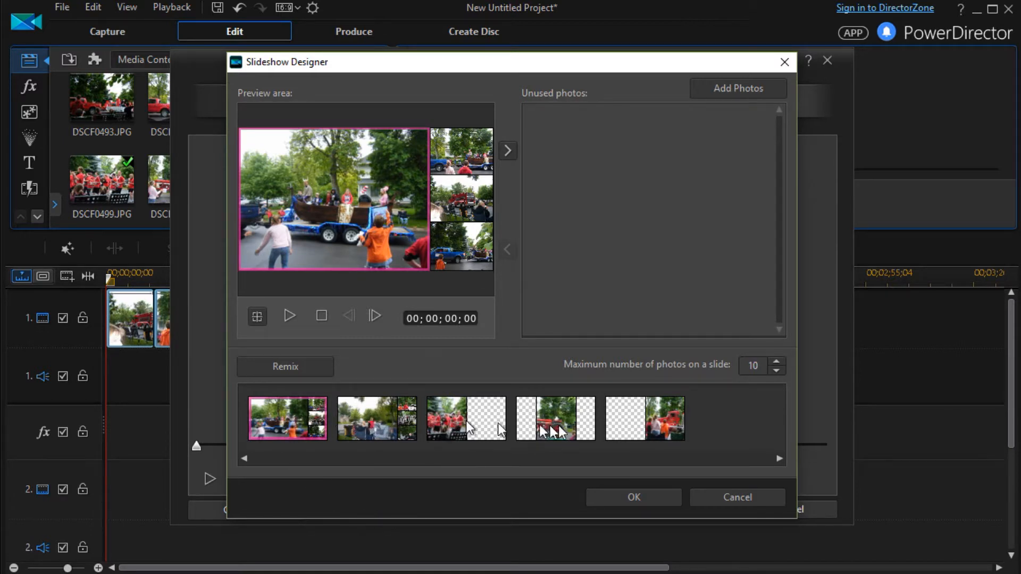
left_click(285, 366)
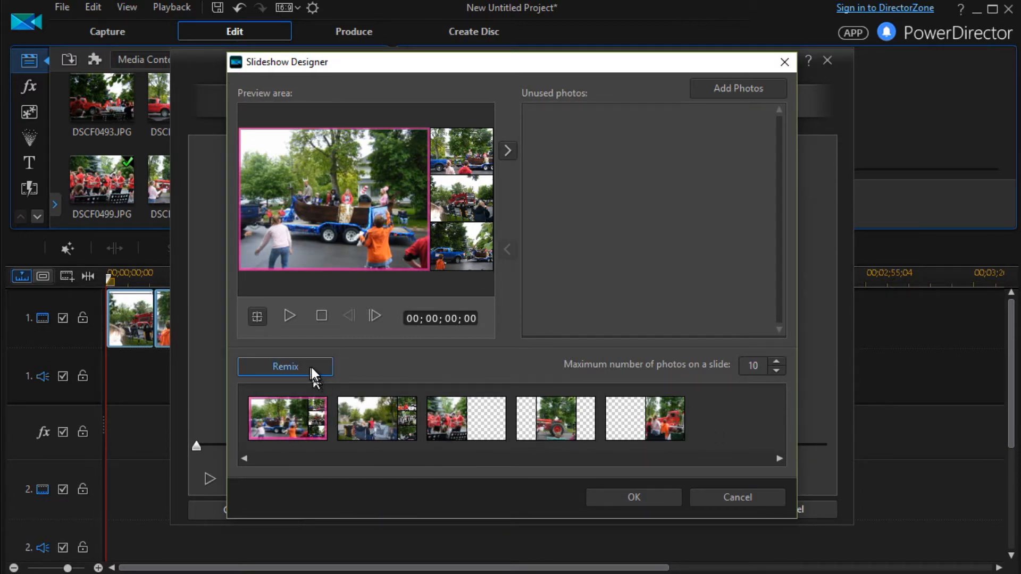
left_click(285, 366)
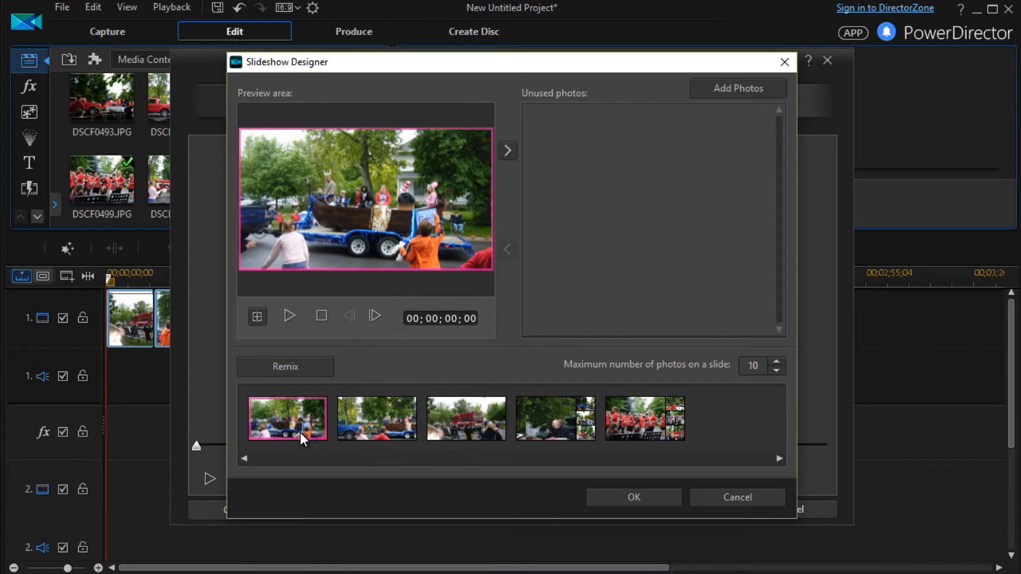
mouse_move(417, 437)
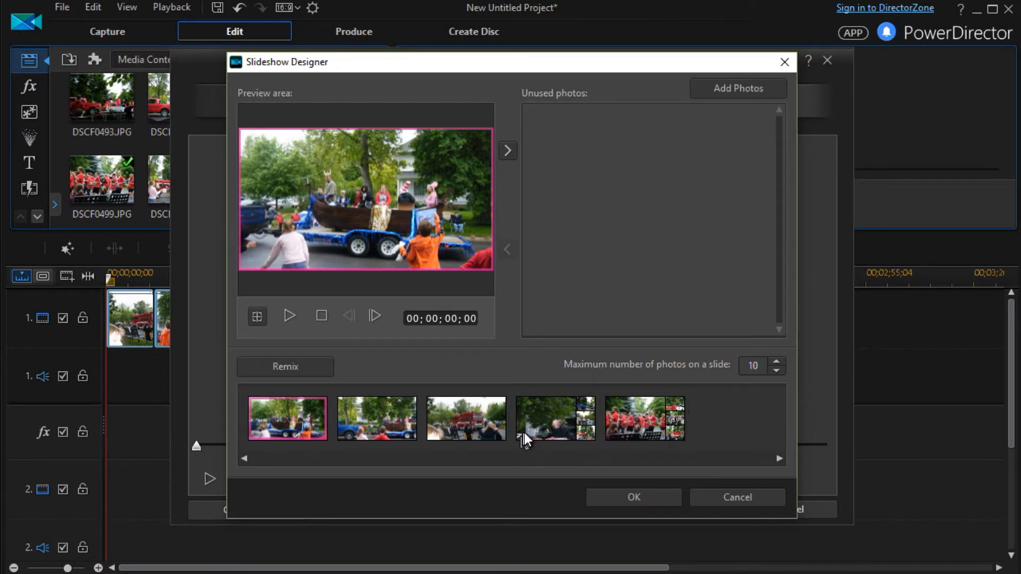
mouse_move(580, 383)
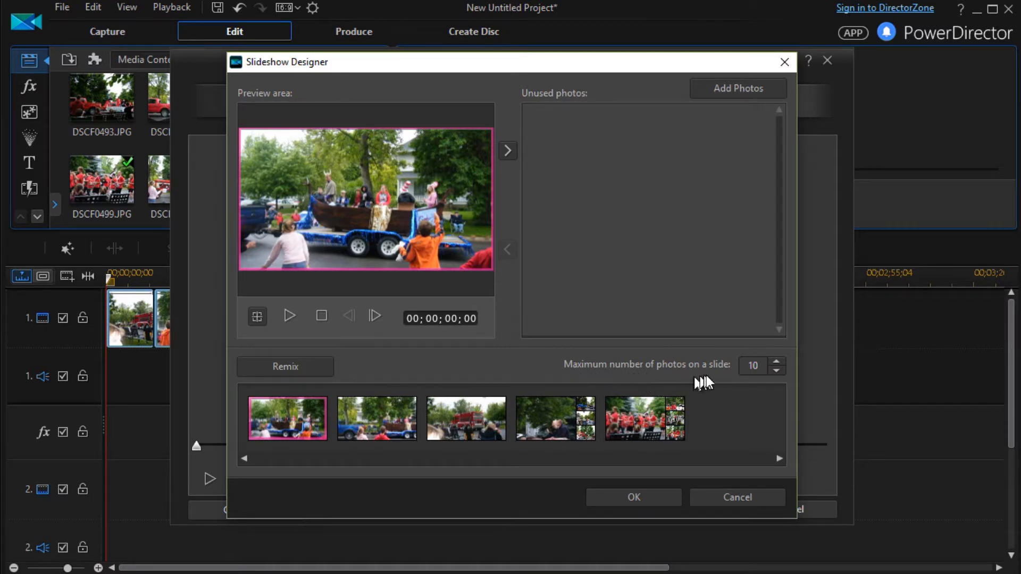
mouse_move(749, 396)
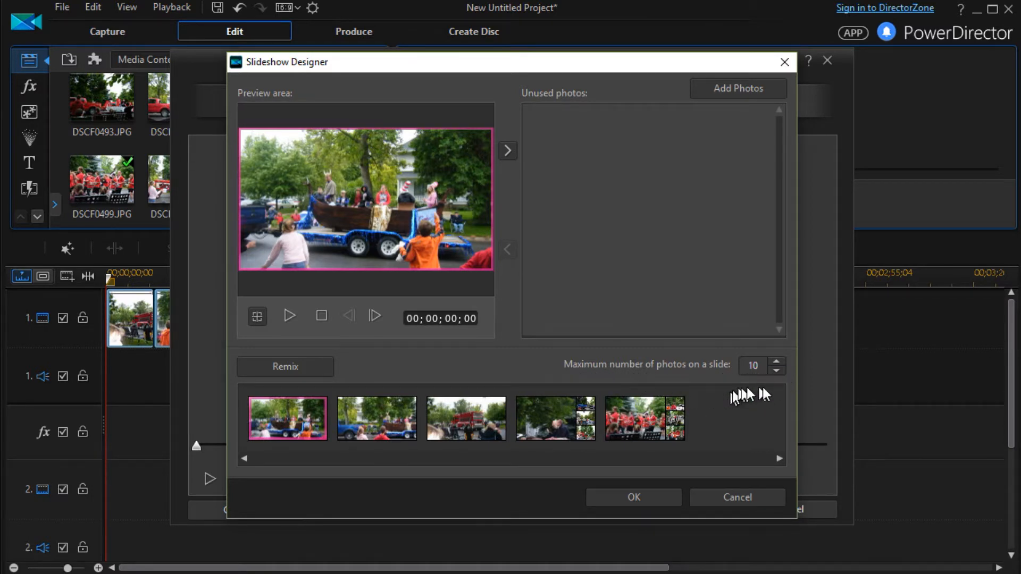
mouse_move(783, 382)
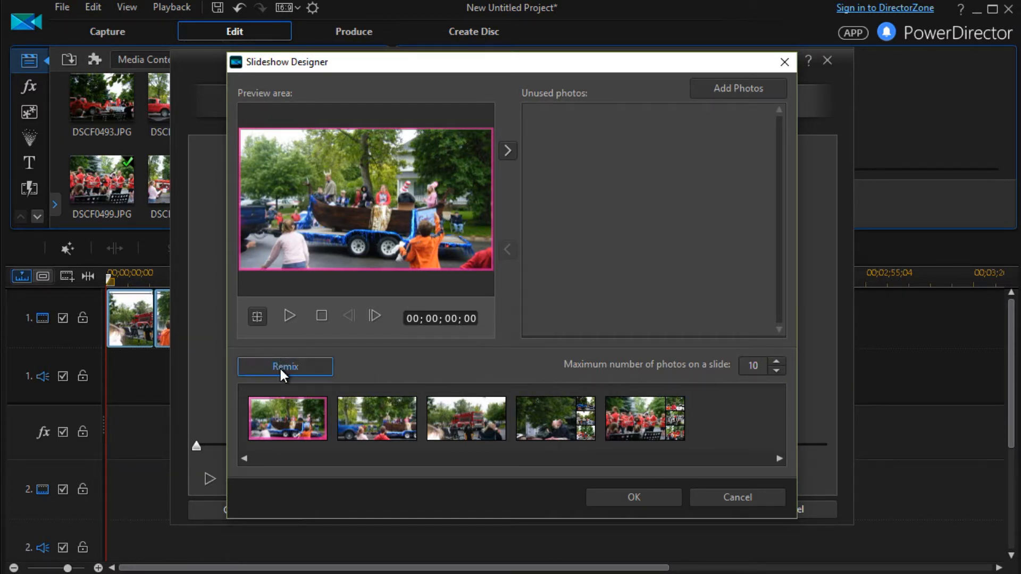
left_click(285, 366)
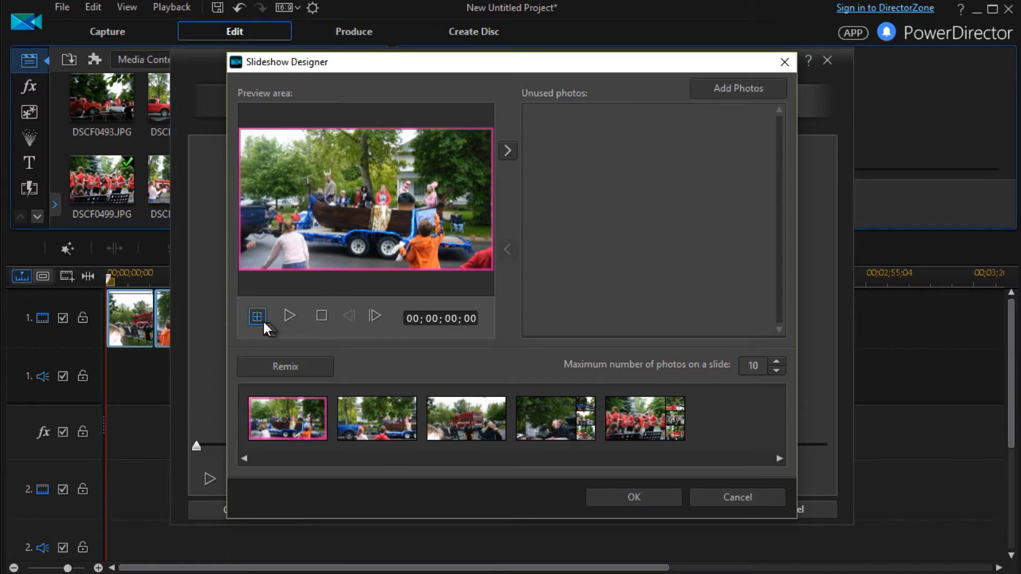
mouse_move(256, 317)
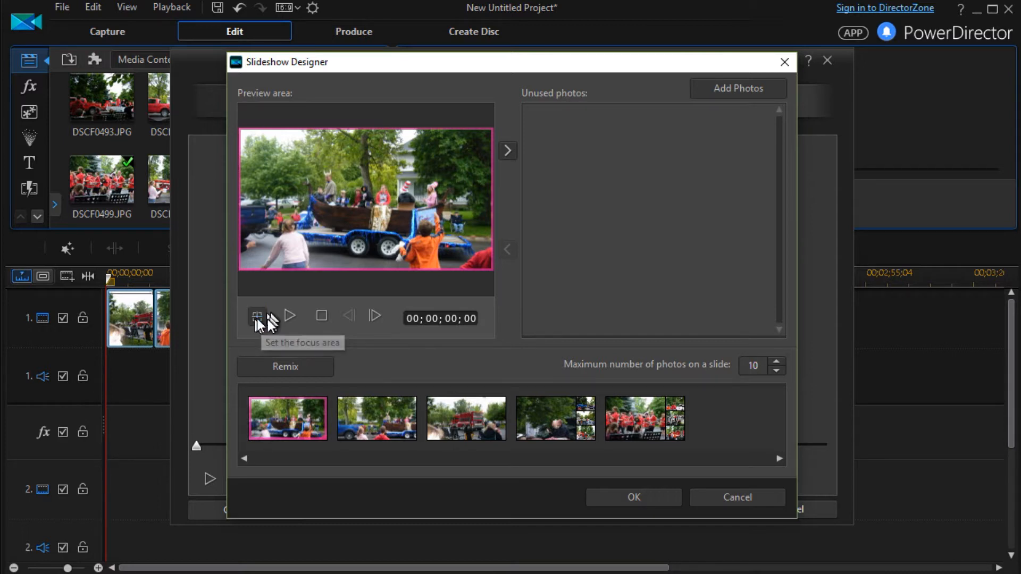
- Shrink and move the first slide's Focus Area onto the float's riders
left_click(256, 316)
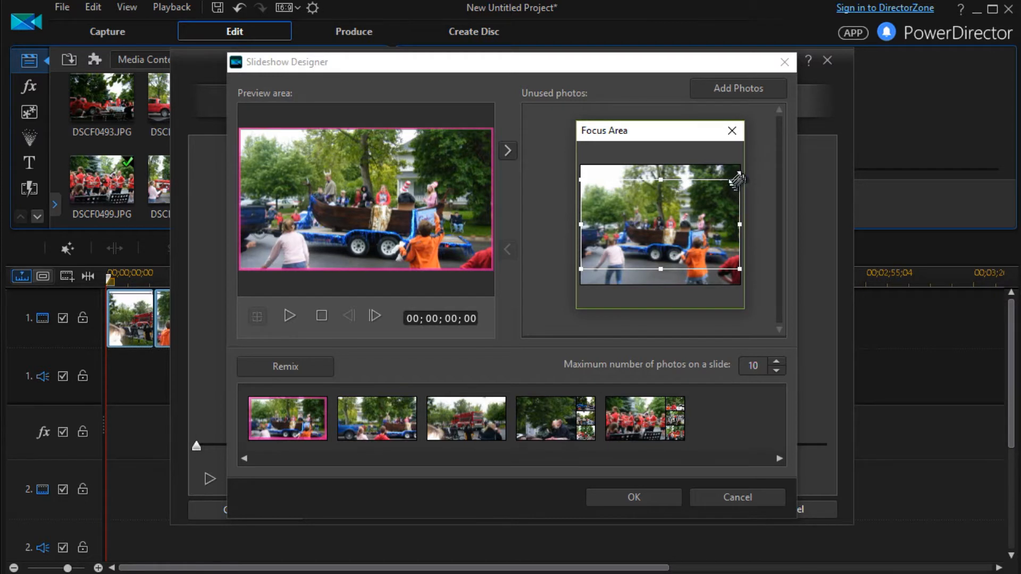
left_click_drag(739, 177, 657, 234)
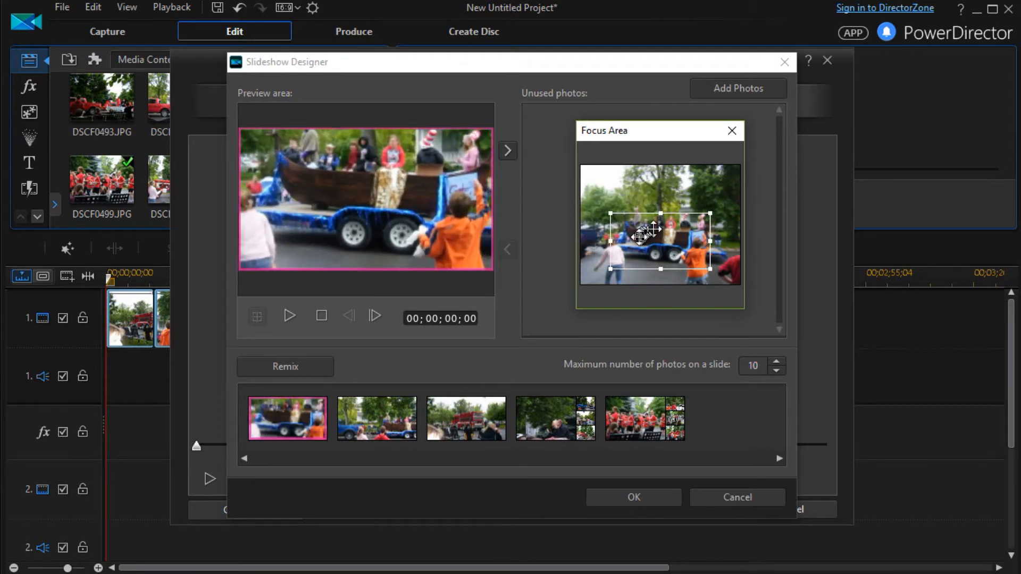
left_click_drag(644, 234, 626, 223)
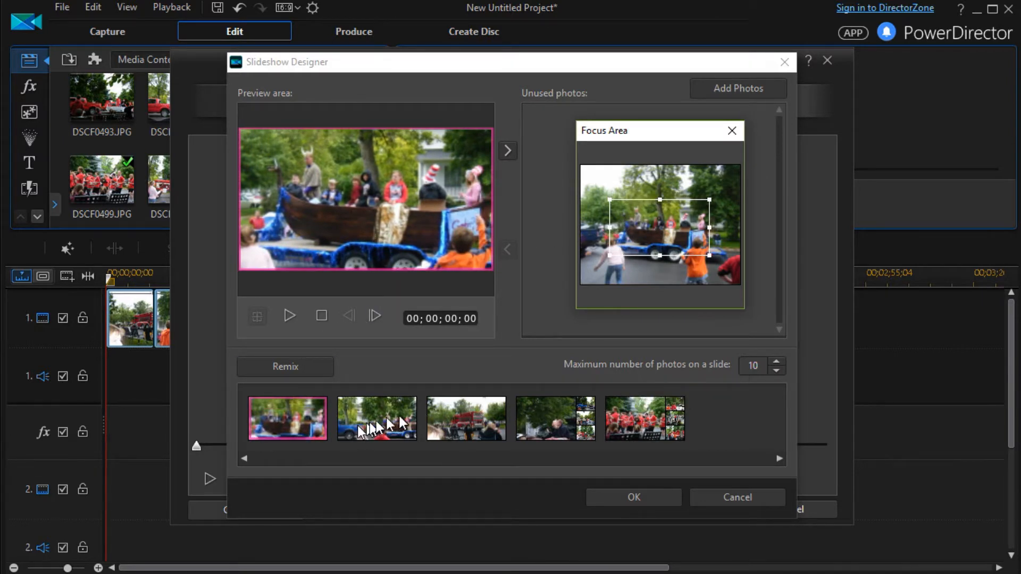
- Step through the slides to the fourth and reframe its photo around the red tractor
left_click(375, 419)
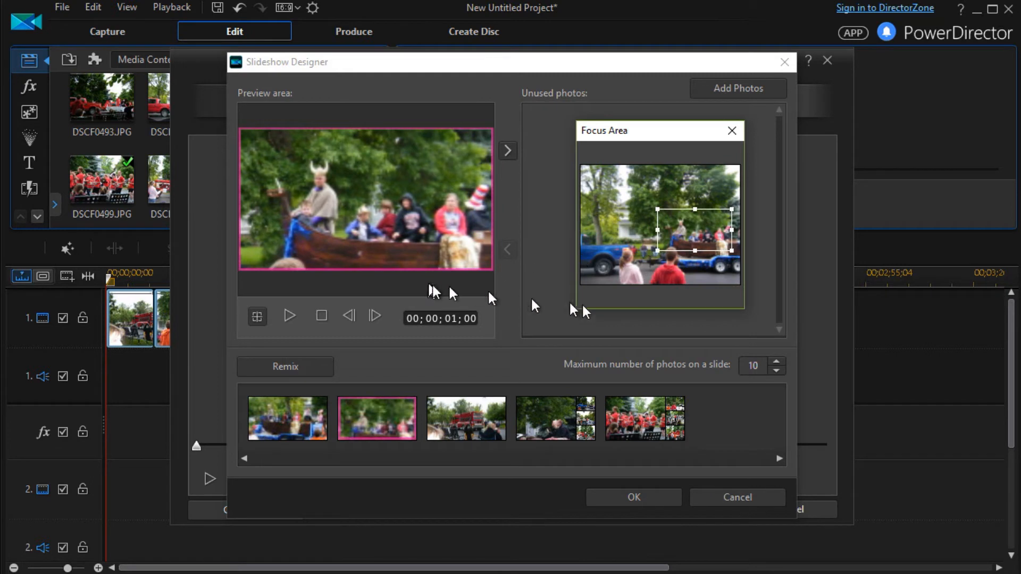
left_click(465, 418)
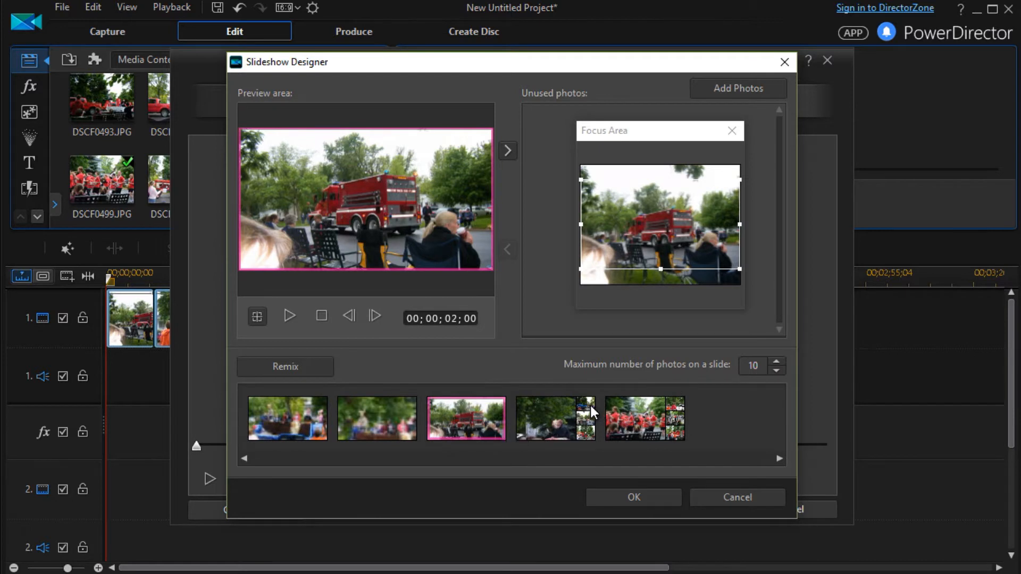
left_click(555, 418)
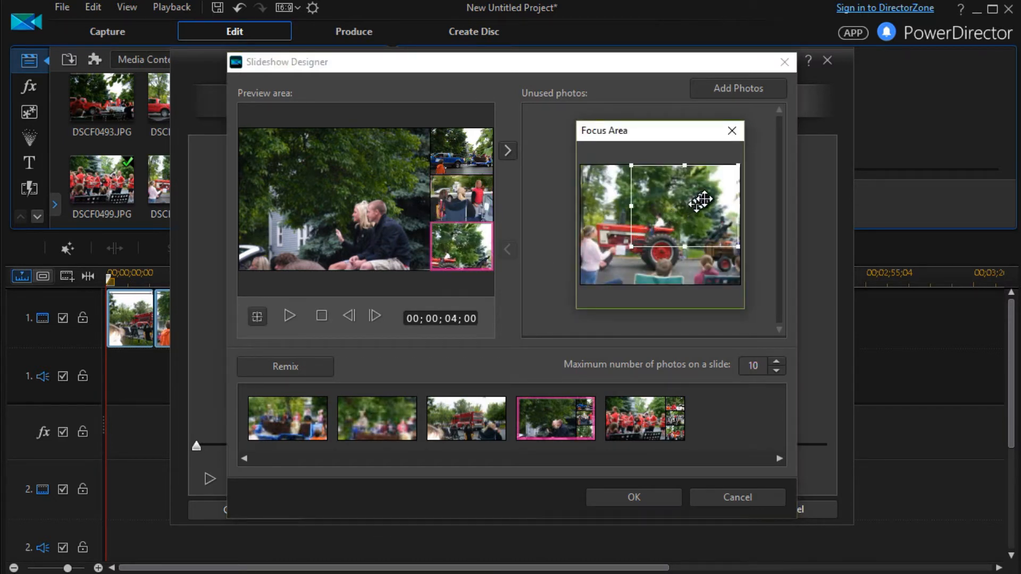
left_click_drag(701, 199, 663, 231)
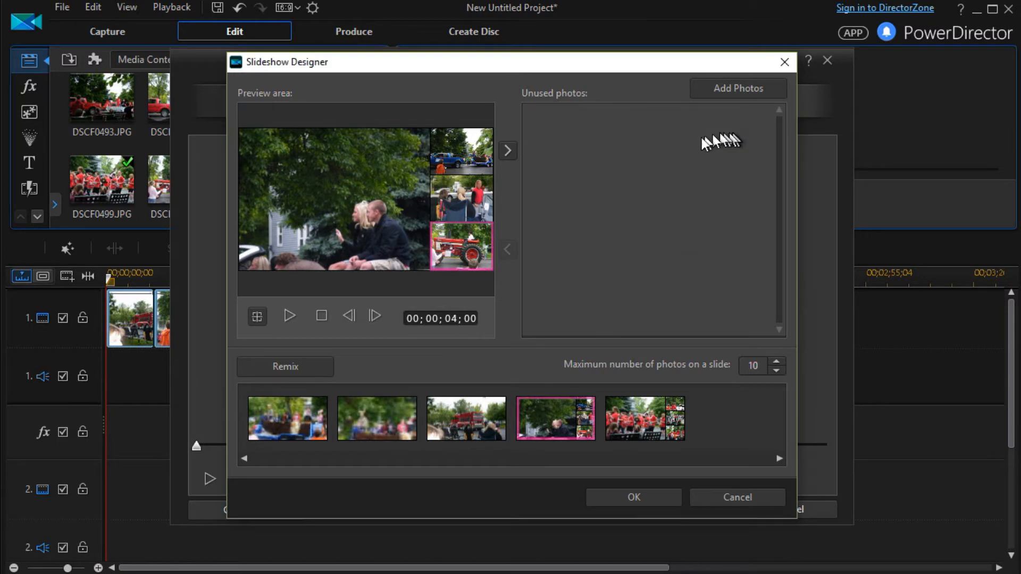
mouse_move(729, 91)
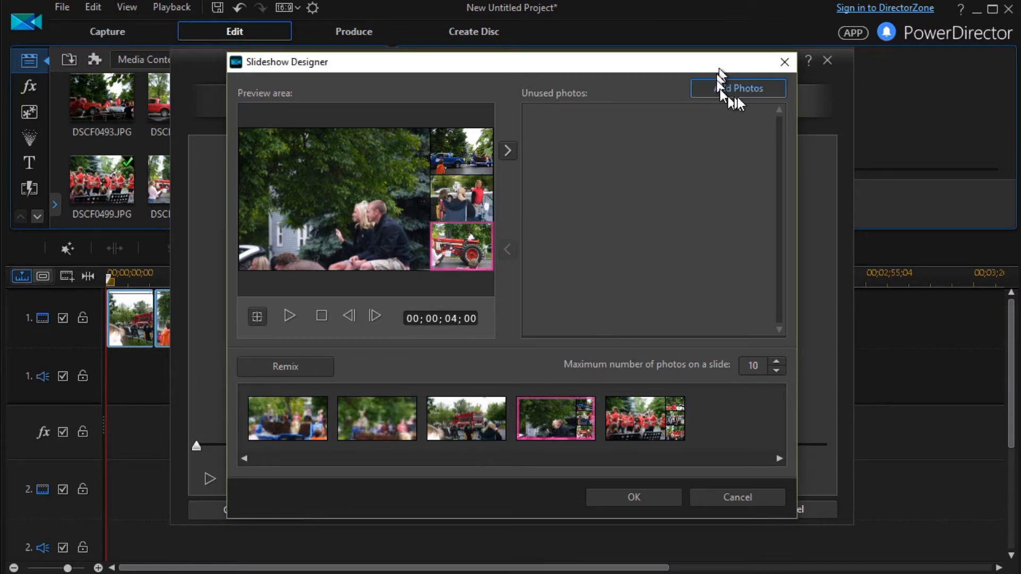
- Add the books image from R:\Display Files to the unused photos
left_click(738, 88)
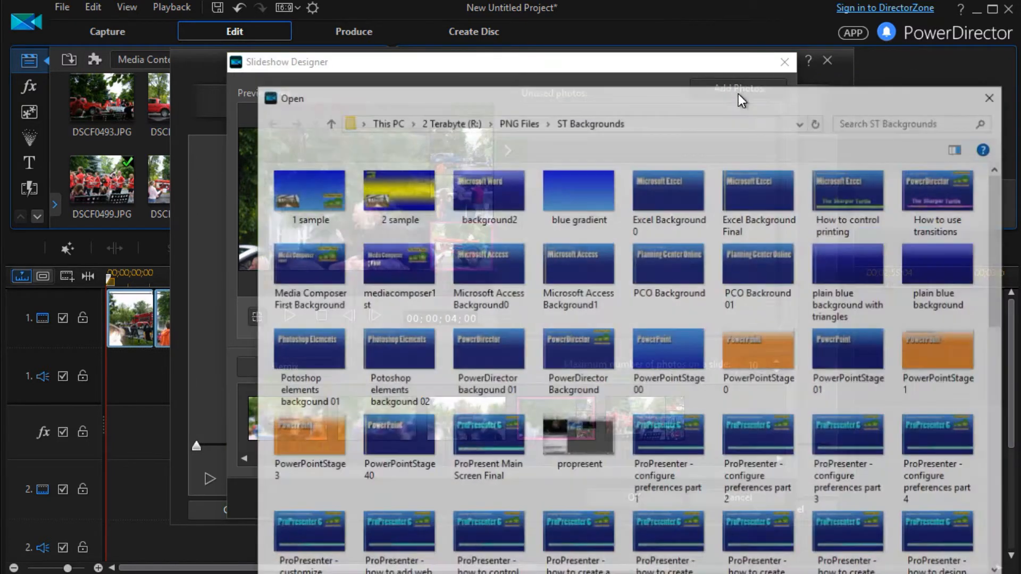
left_click(450, 122)
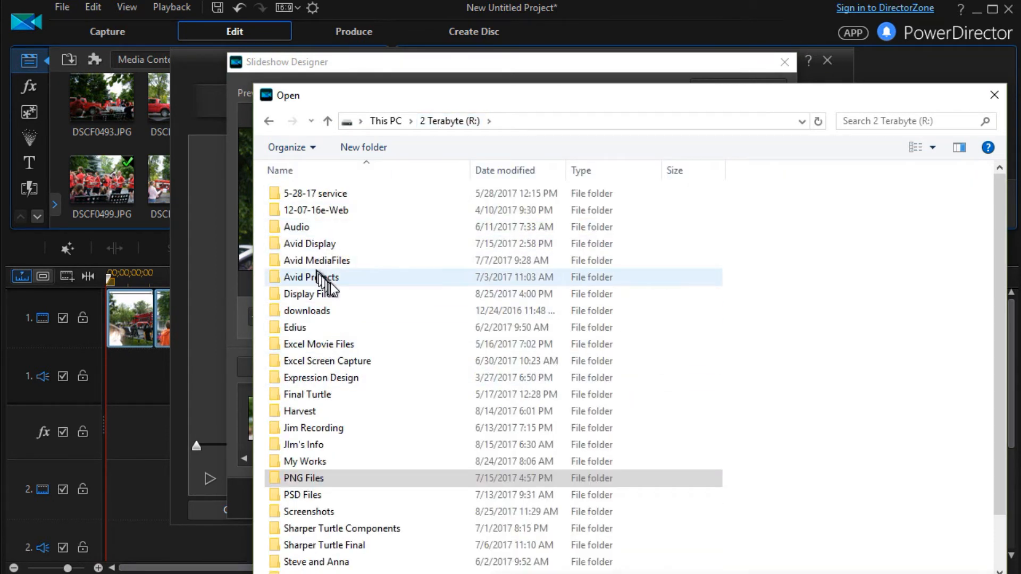
double_click(312, 293)
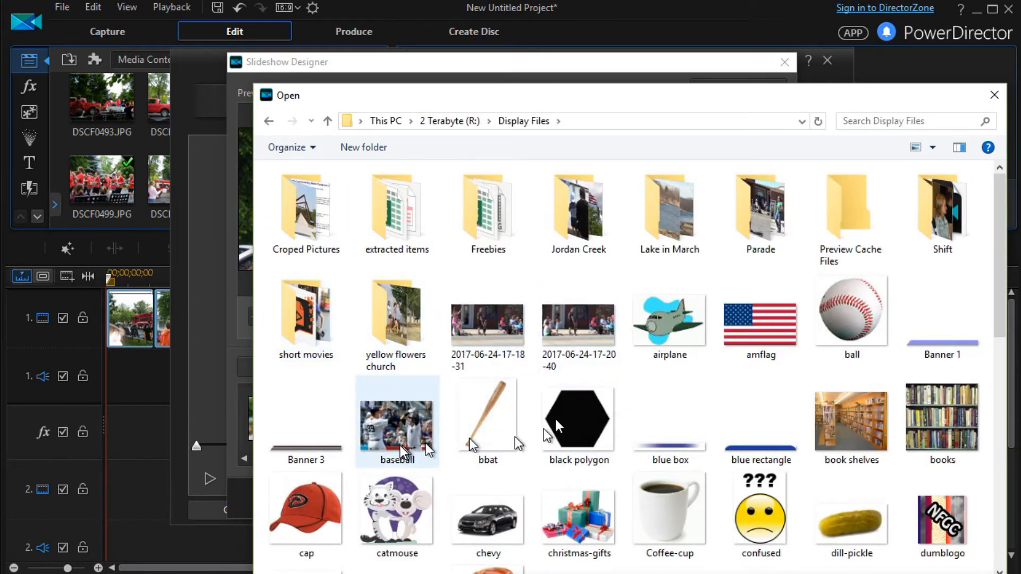
left_click(941, 420)
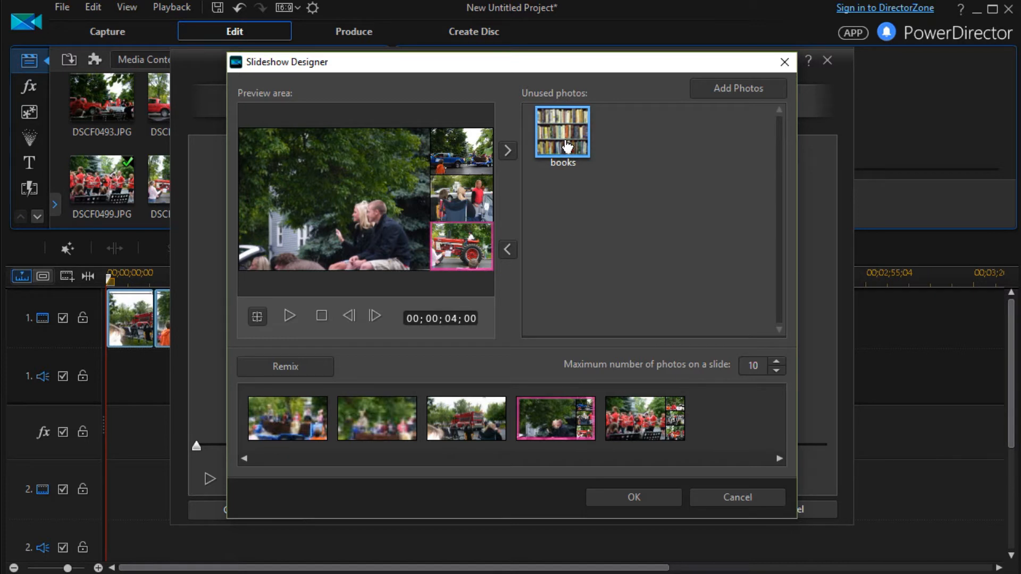
- Place the books picture into the last slide's large cell and pick among the unused photos
left_click_drag(561, 132, 460, 196)
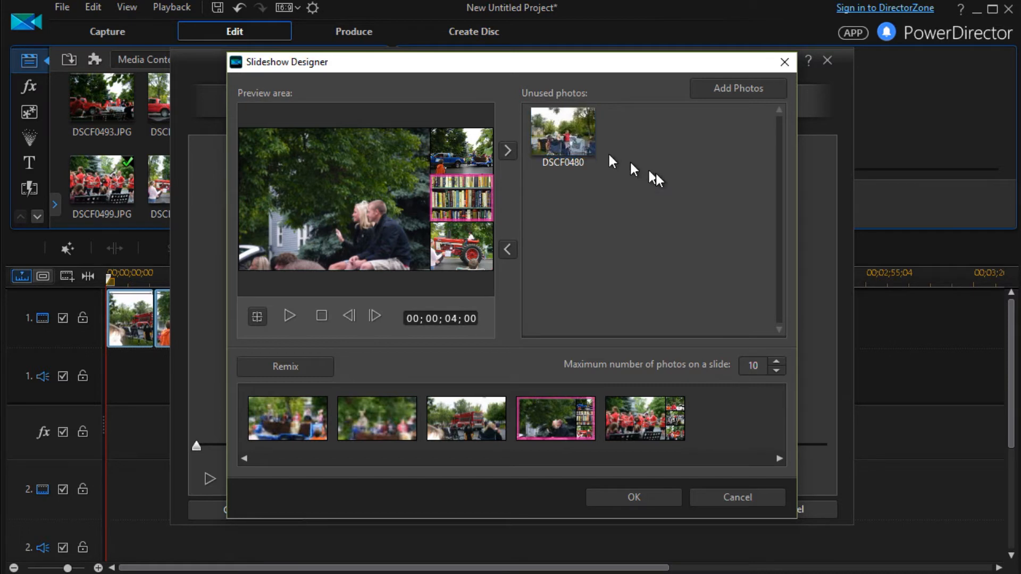
mouse_move(642, 290)
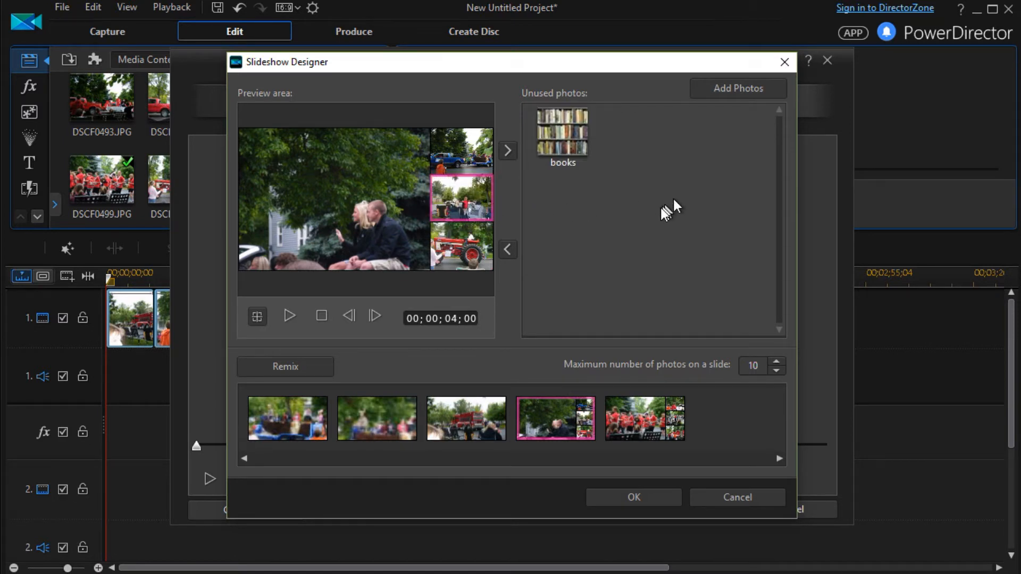
mouse_move(553, 326)
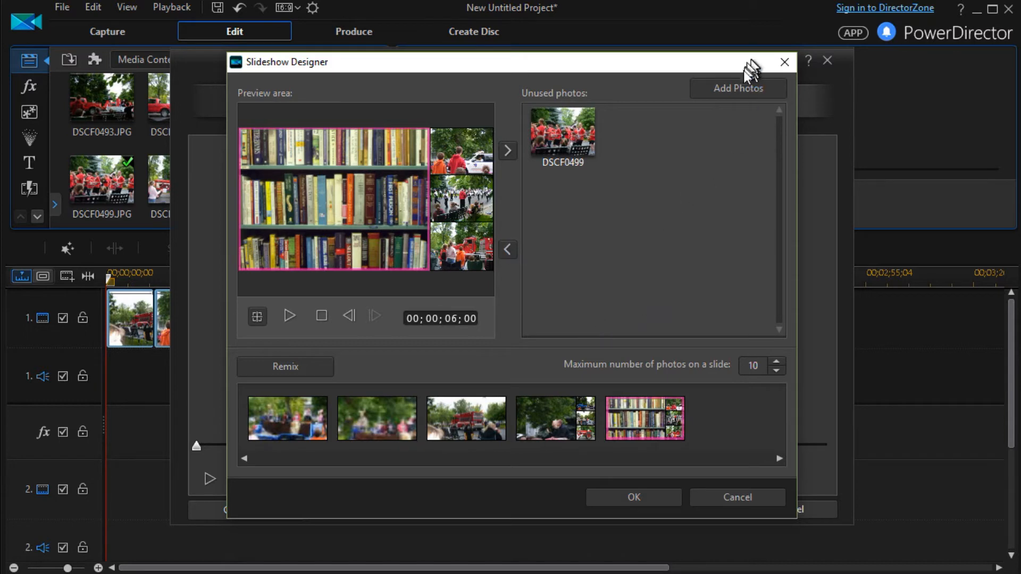
left_click(737, 89)
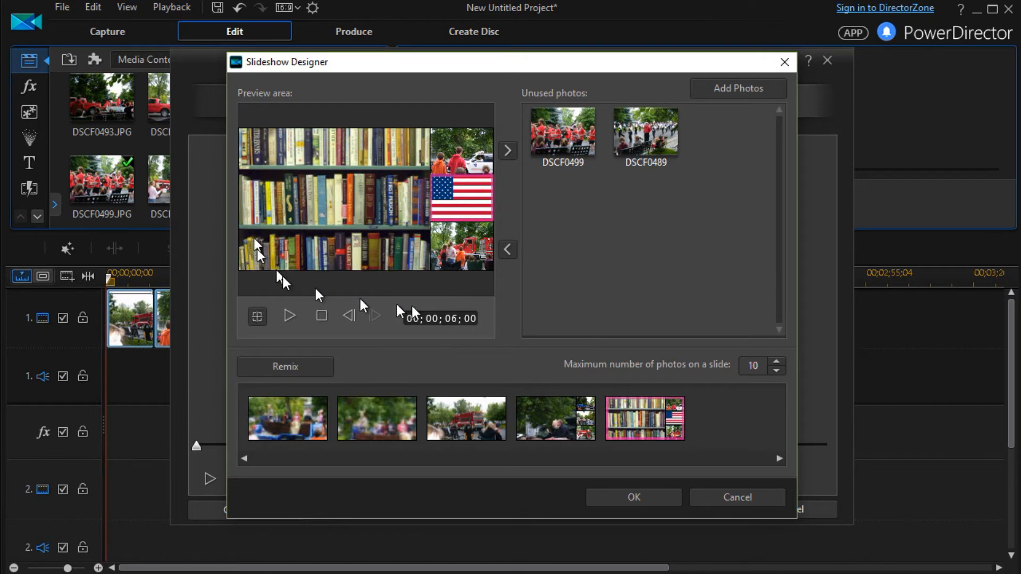
mouse_move(602, 225)
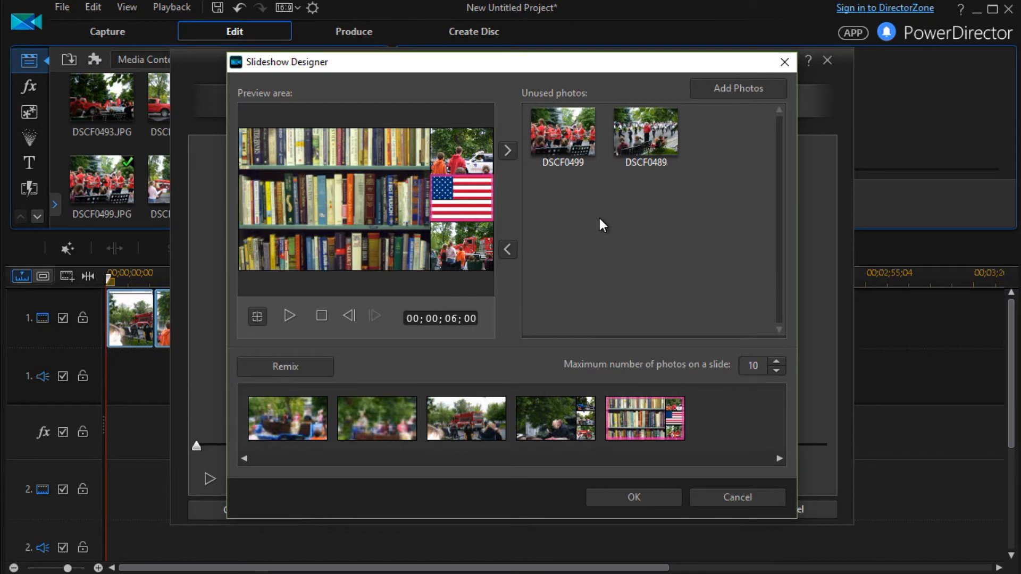
left_click(561, 131)
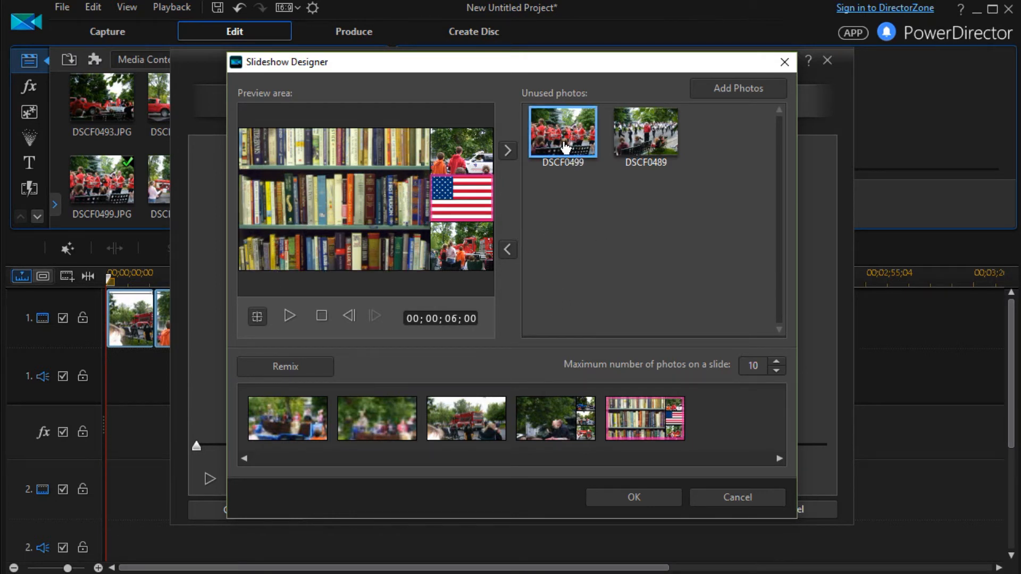
left_click(645, 132)
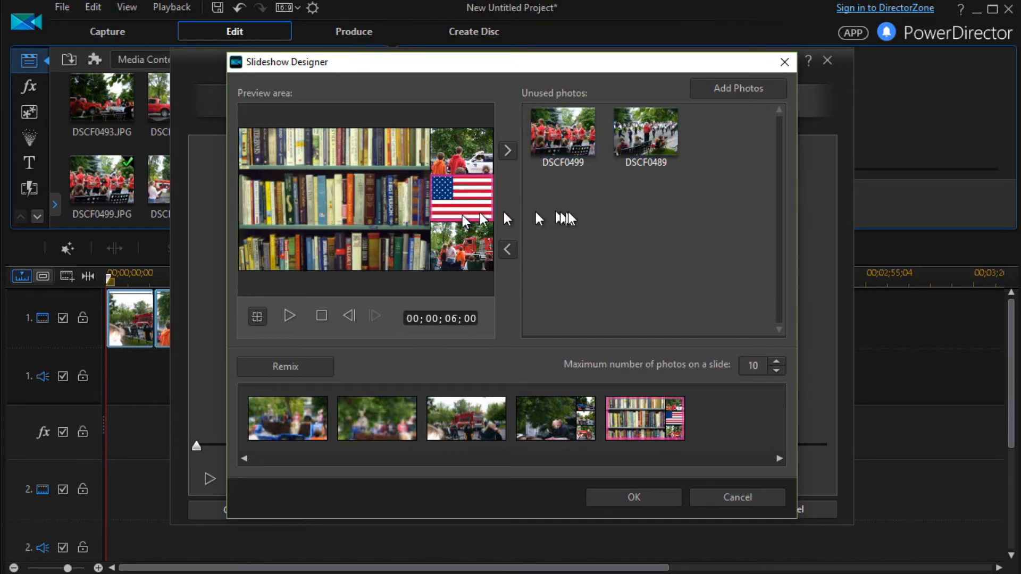
left_click(645, 130)
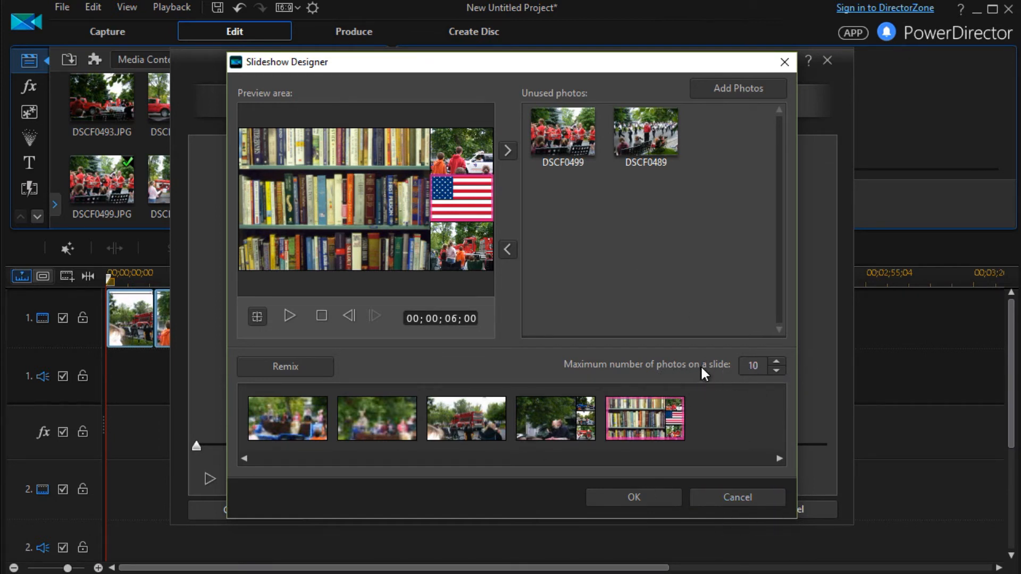
mouse_move(765, 427)
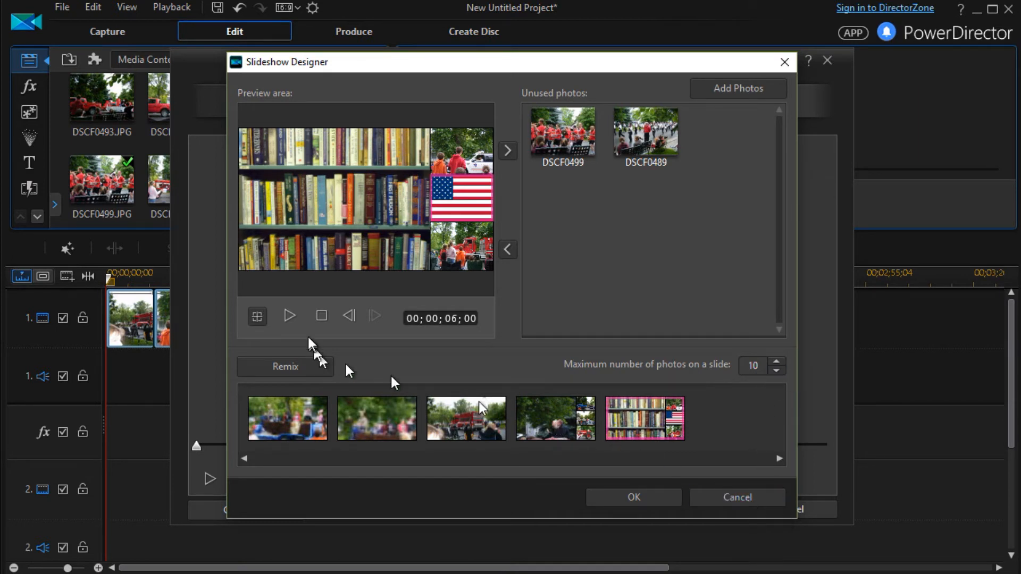
- Play and stop the preview of the last slide
left_click(289, 317)
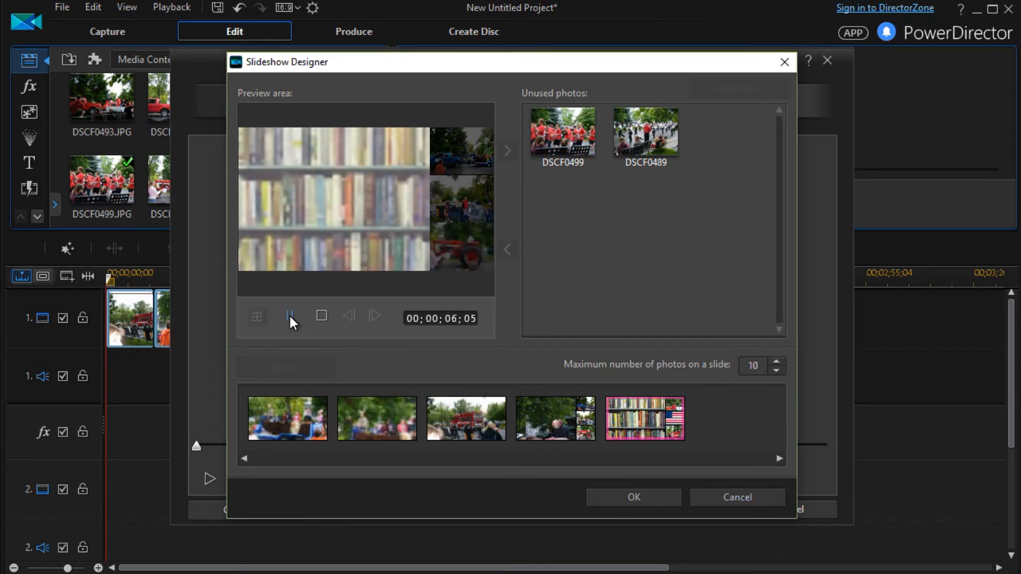
left_click(289, 317)
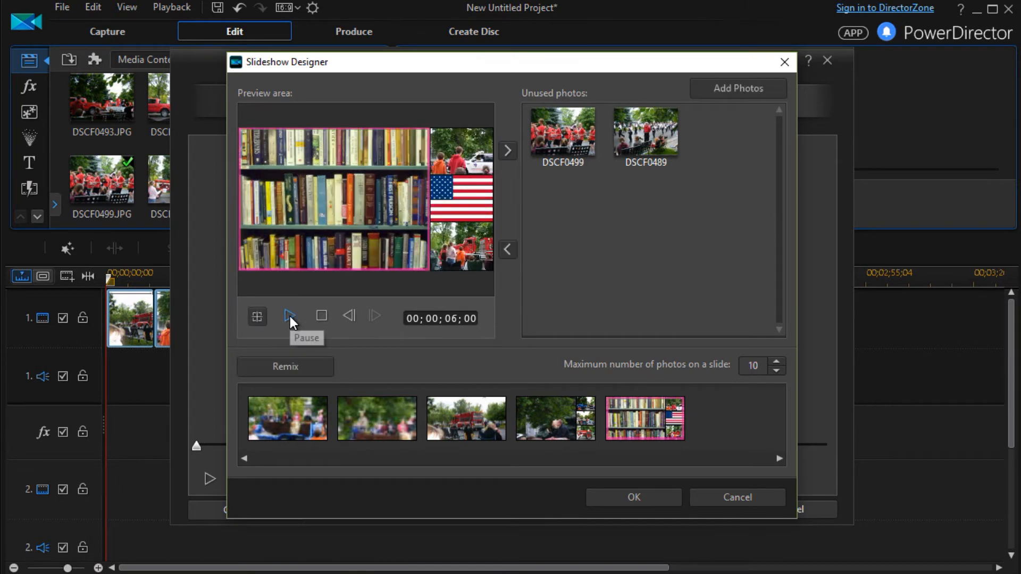
mouse_move(660, 235)
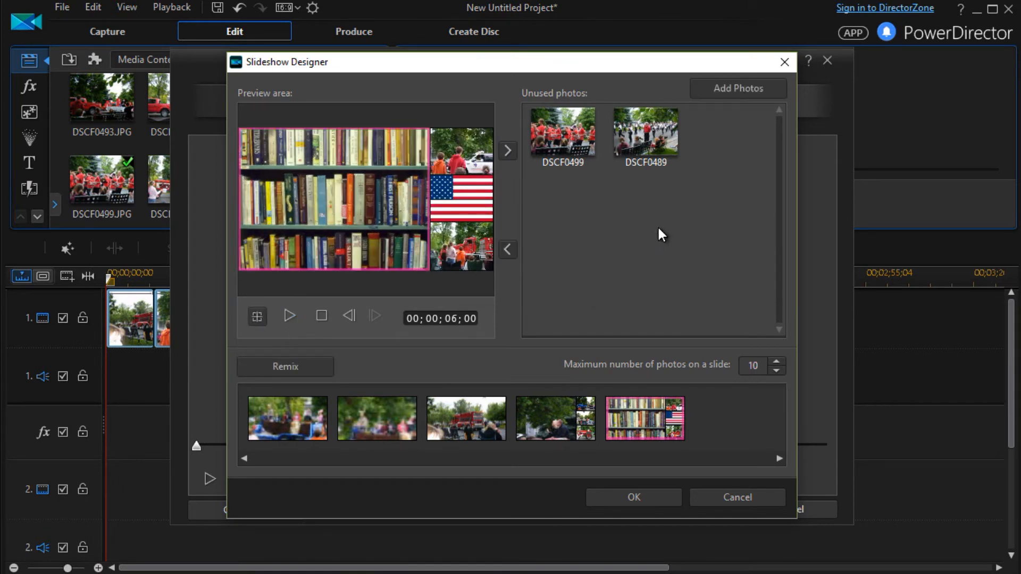
mouse_move(738, 497)
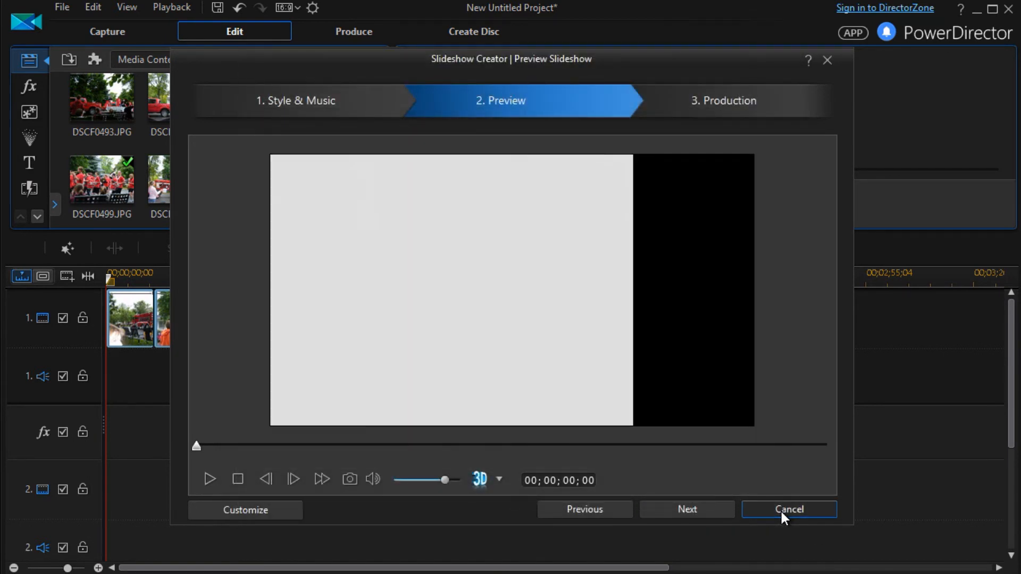
- Return to the timeline, reselect all photo clips and start a new slideshow scrolled to the Time-Lapse style
left_click(788, 509)
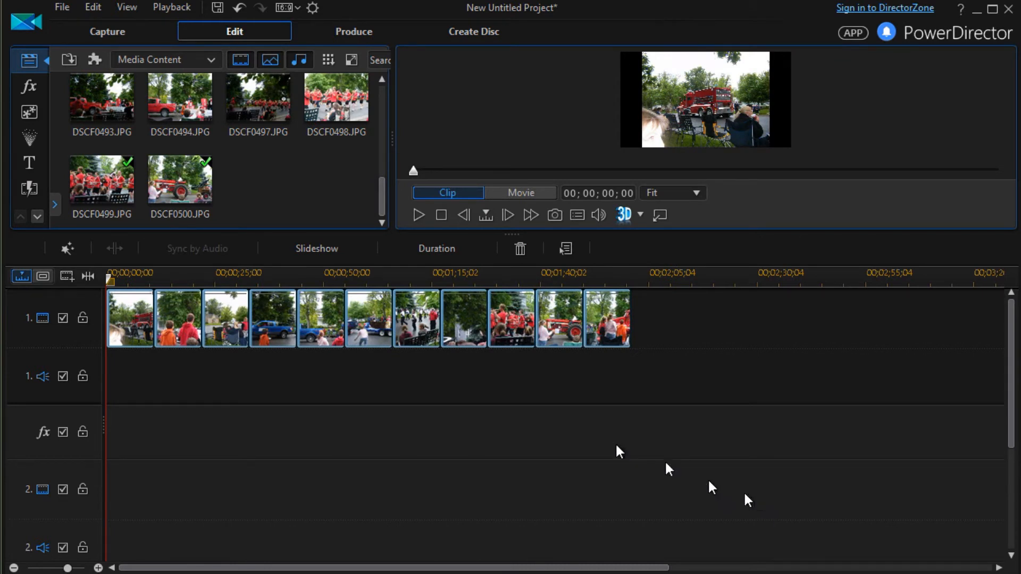
left_click(519, 192)
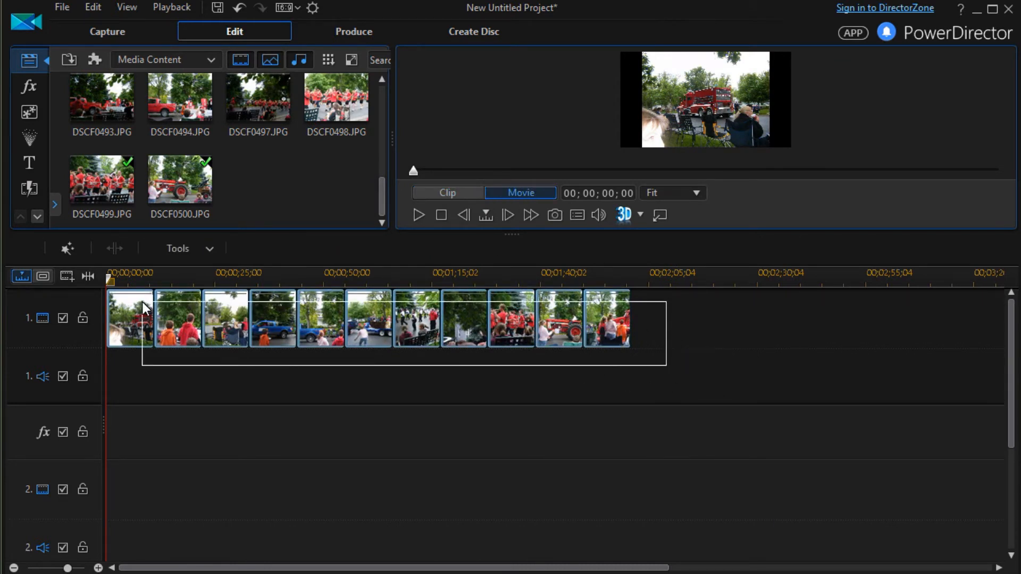
left_click(448, 193)
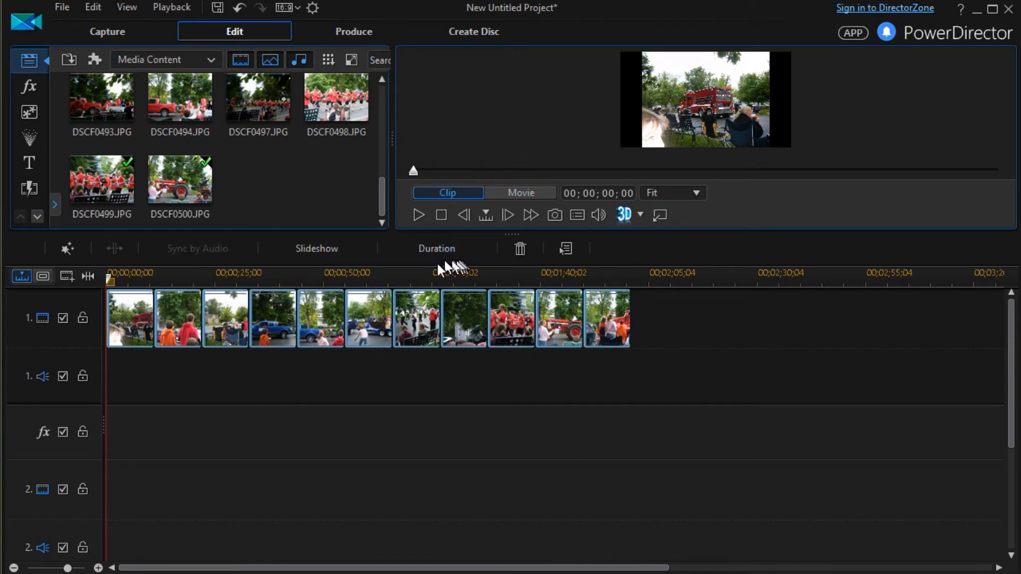
left_click(317, 248)
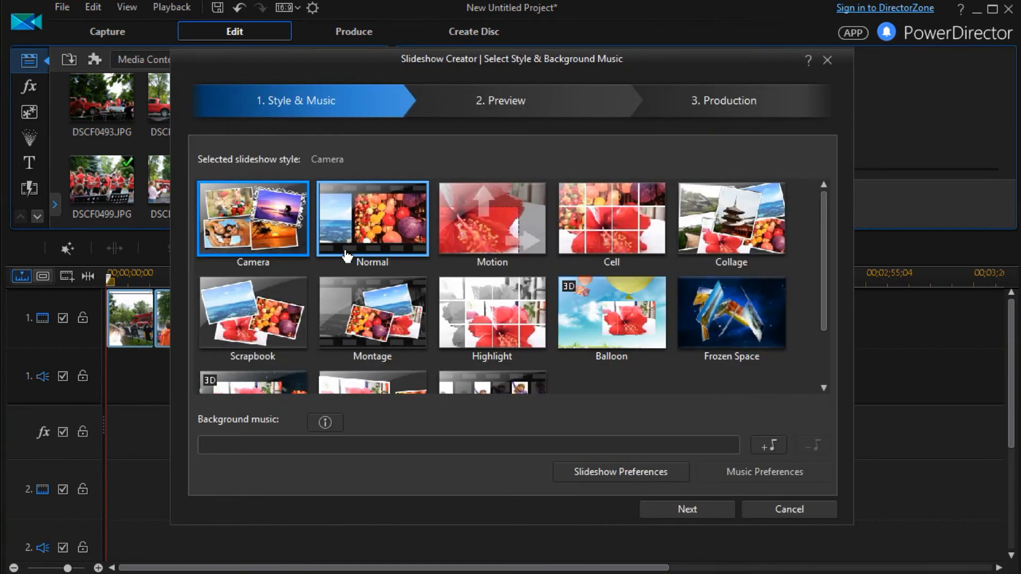
mouse_move(372, 254)
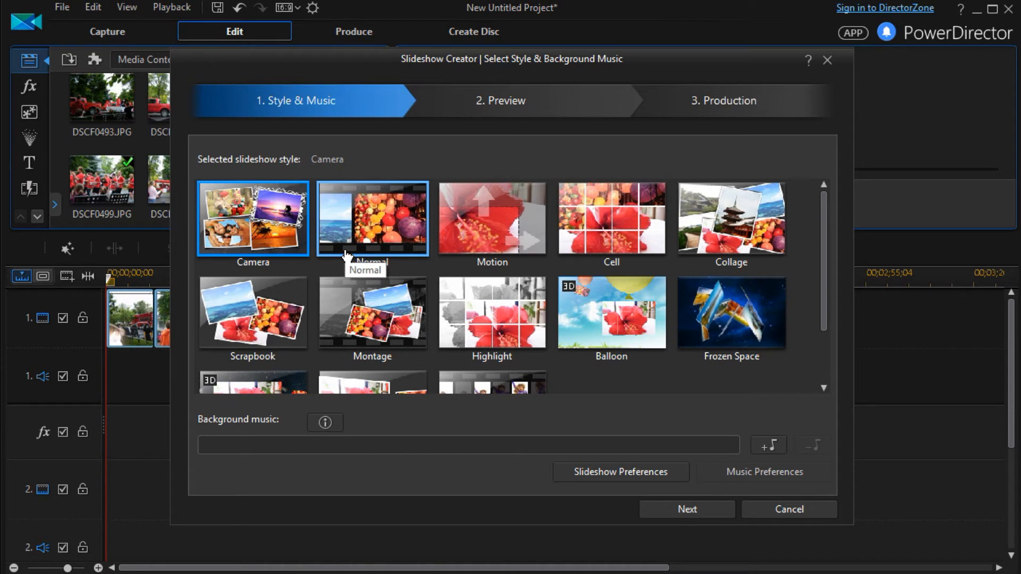
mouse_move(883, 441)
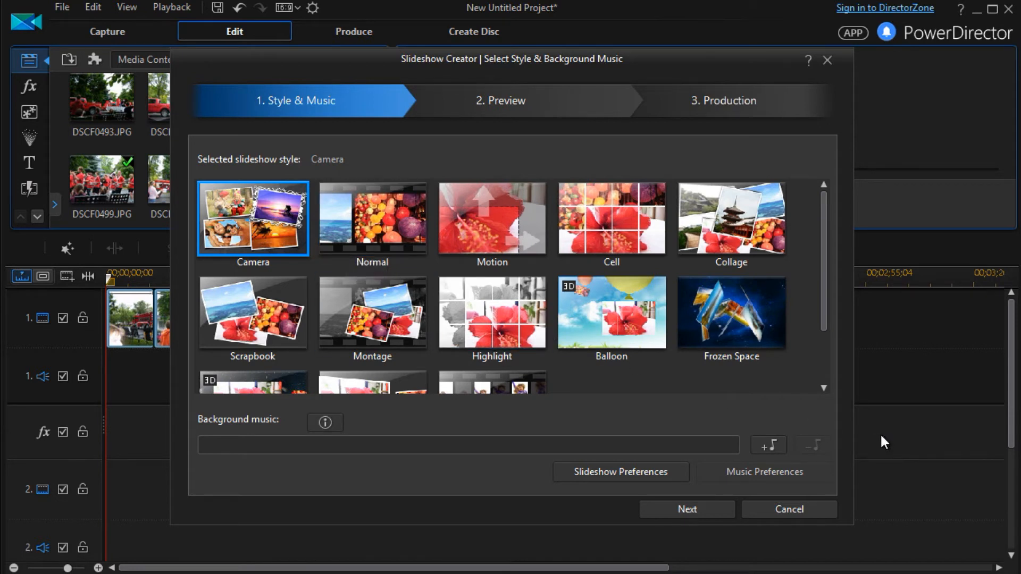
mouse_move(881, 431)
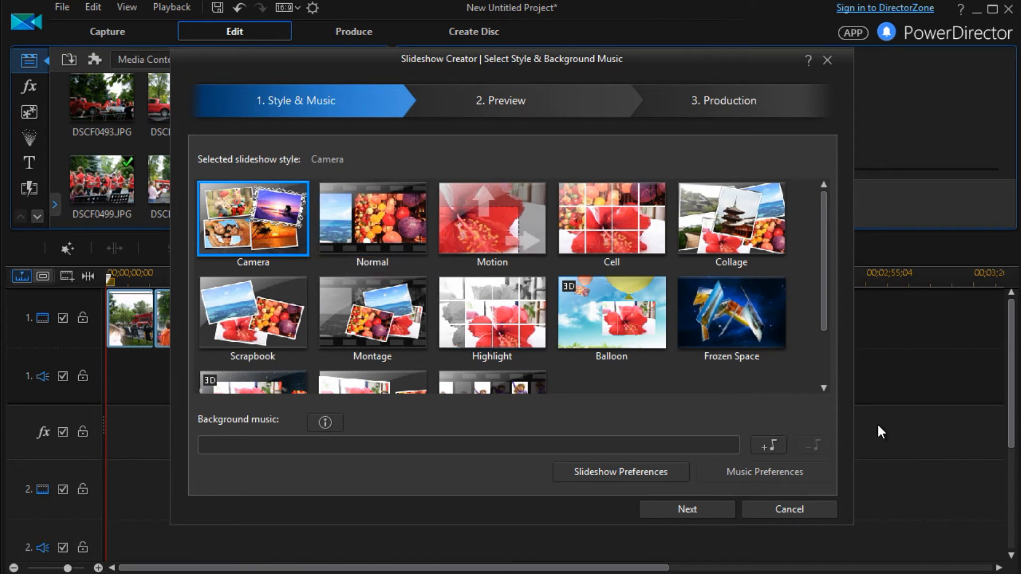
scroll("down", 3)
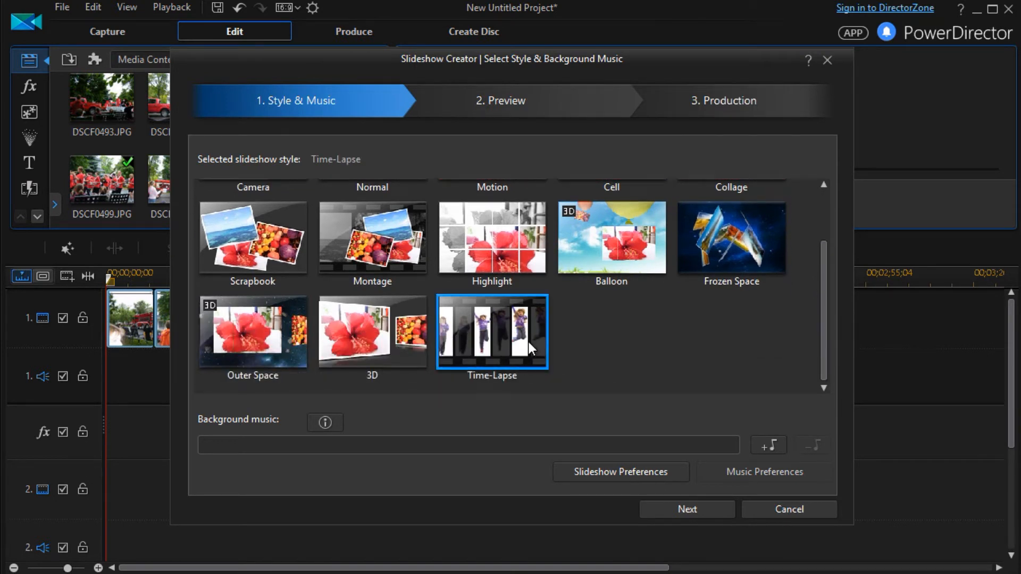
- Advance the Time-Lapse slideshow to the preview step, play it briefly and stop
left_click(686, 510)
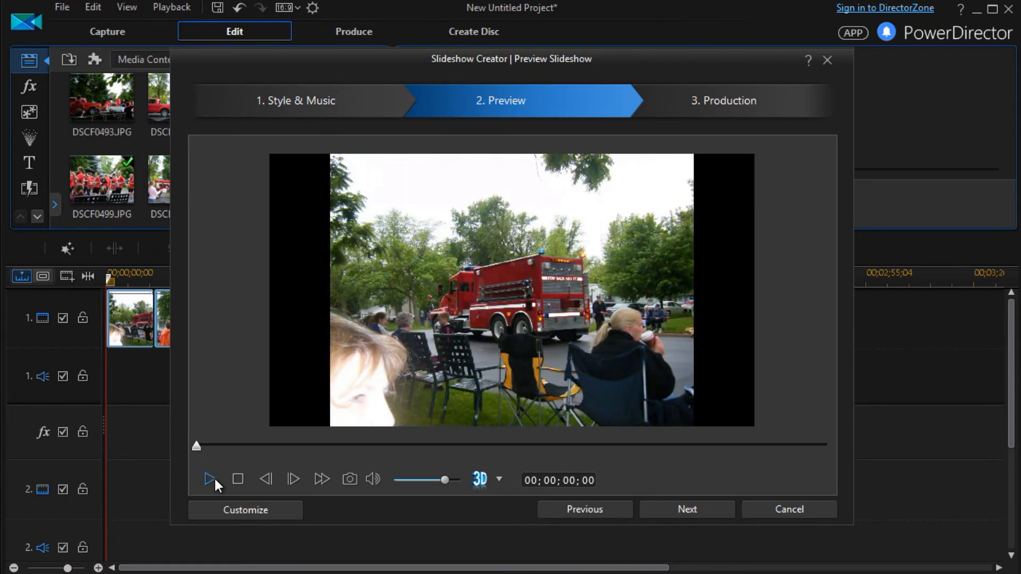
left_click(210, 479)
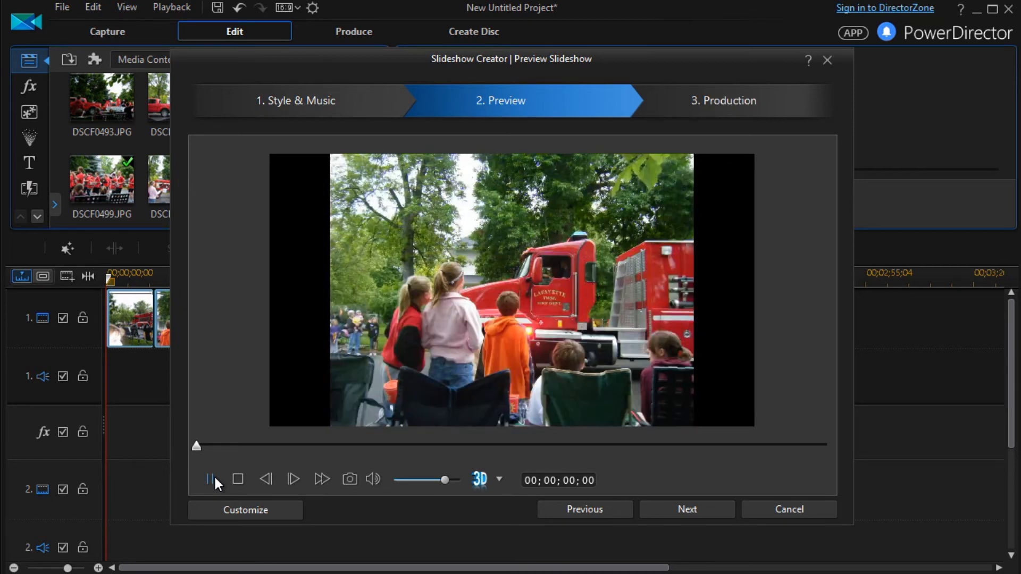
left_click(210, 478)
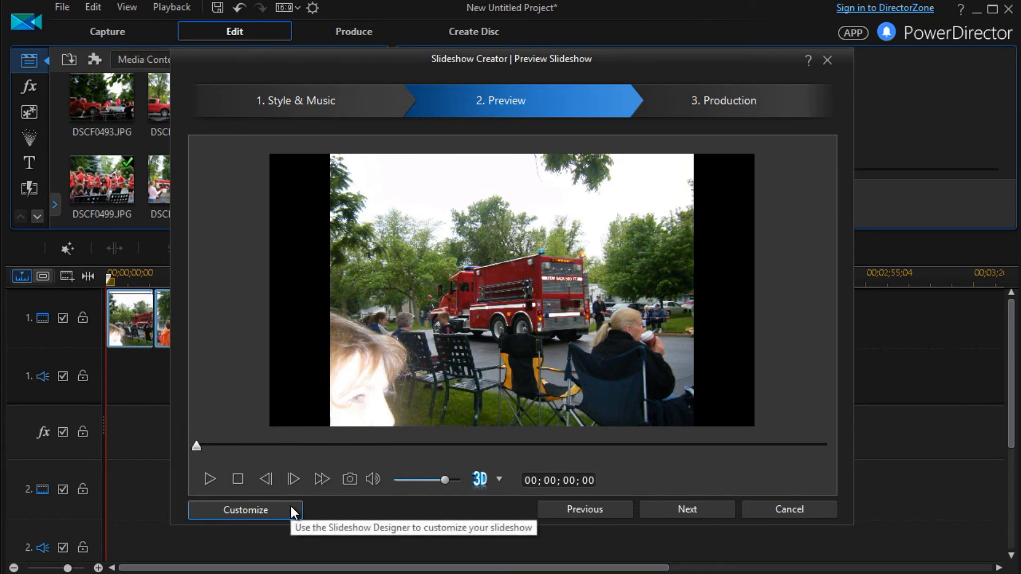
- In Customize, set each image's duration to 30 frames and apply for an 11-second slideshow
left_click(245, 510)
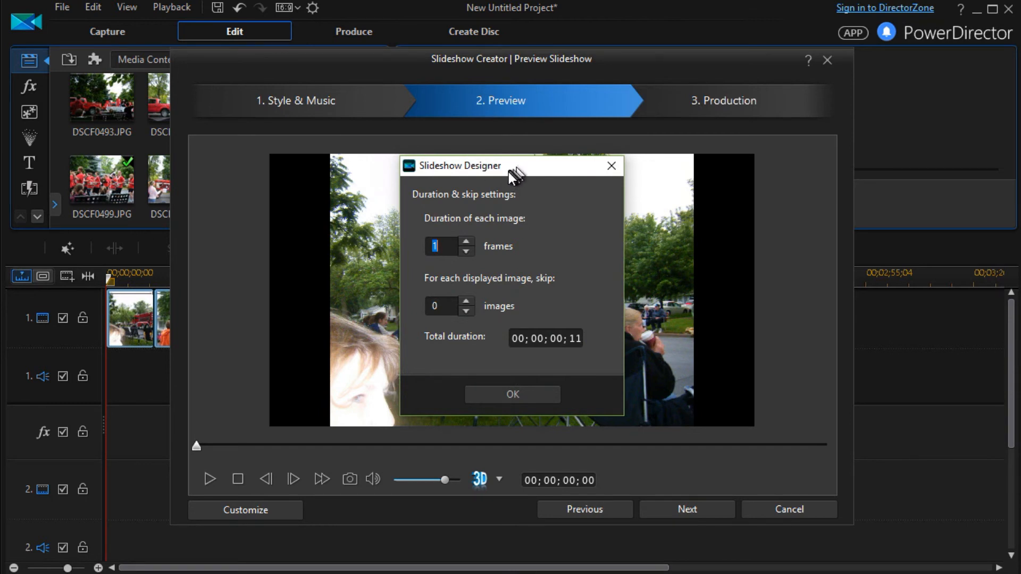
mouse_move(518, 244)
type("30")
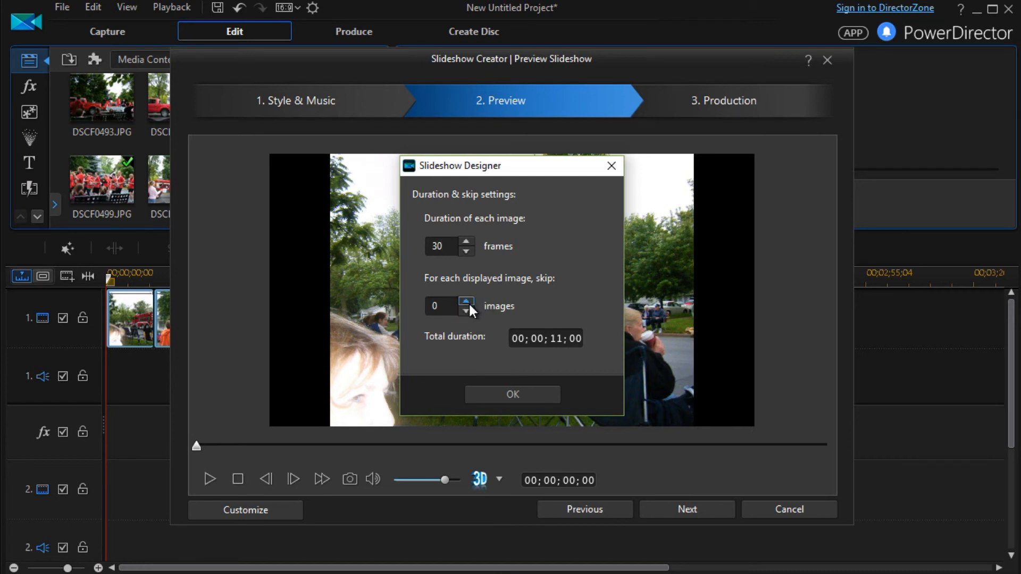
mouse_move(566, 304)
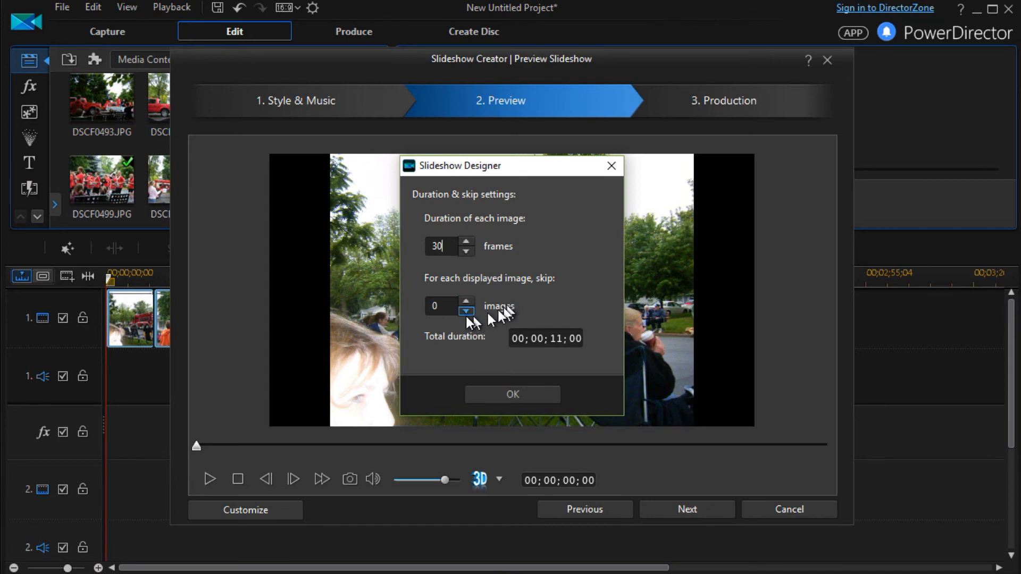
left_click(512, 393)
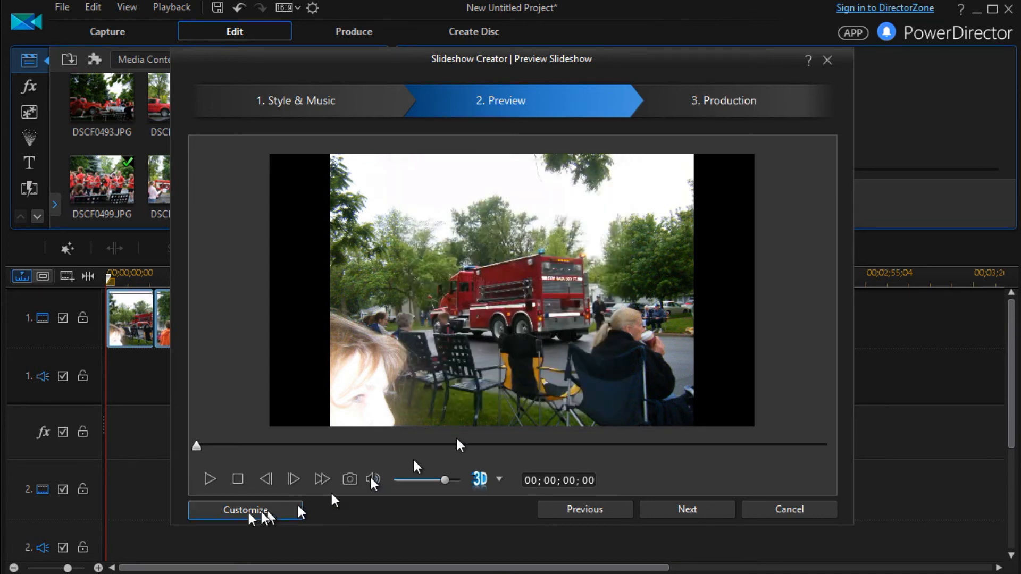
left_click(209, 480)
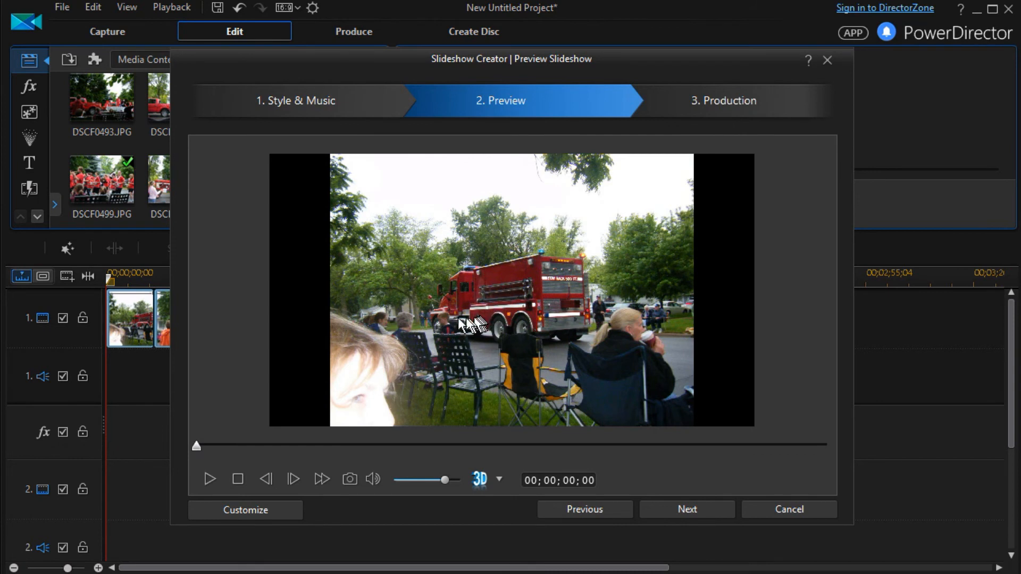
mouse_move(629, 316)
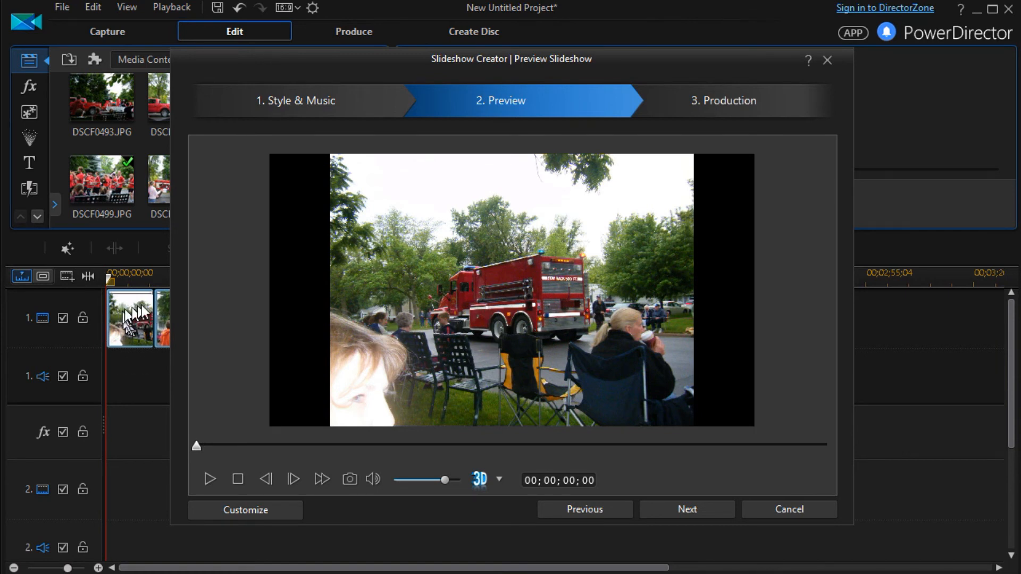
mouse_move(133, 331)
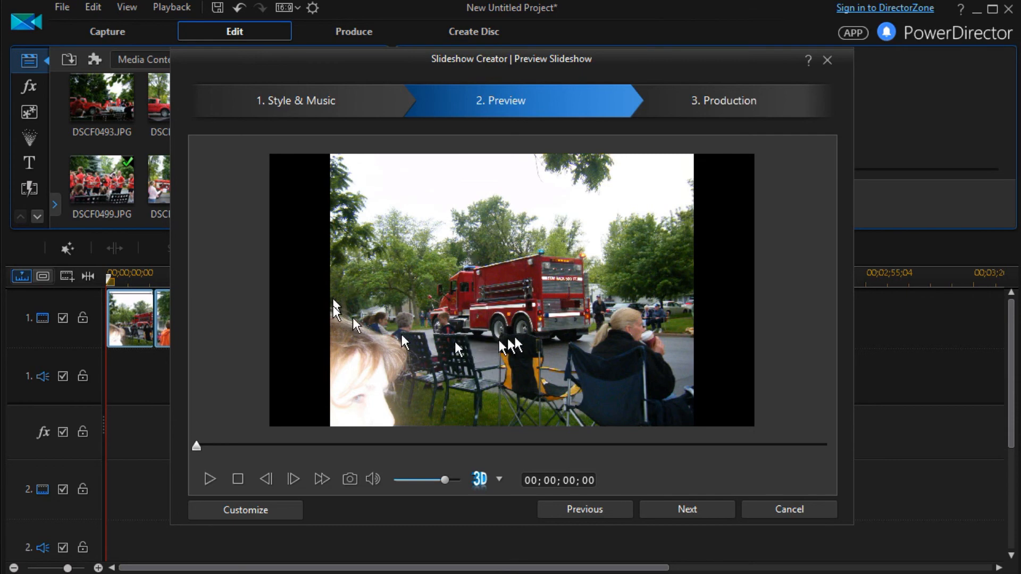
mouse_move(332, 371)
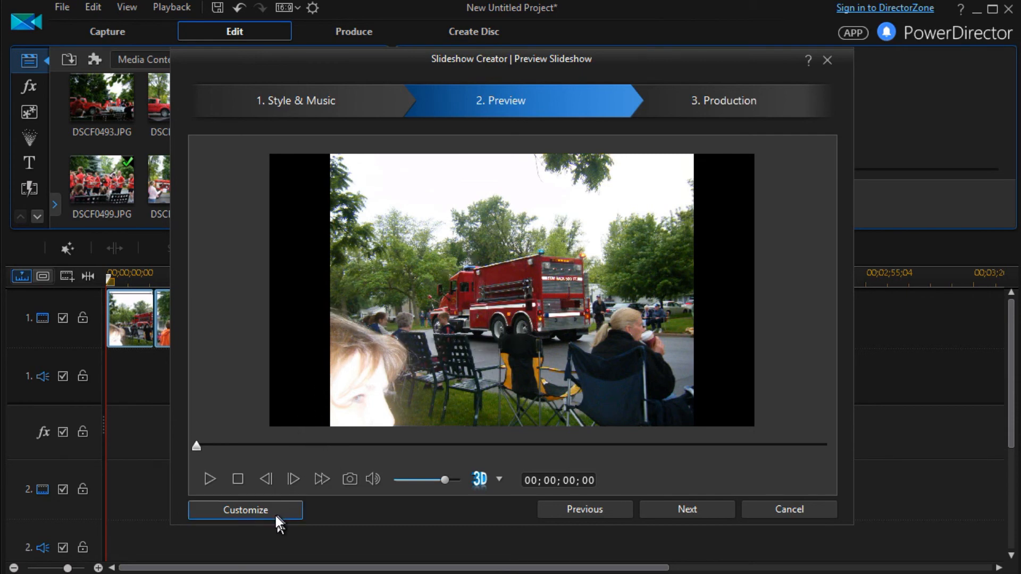
- Set skip to 1 image after each shown image for a 6-second slideshow, then play and stop it
left_click(245, 510)
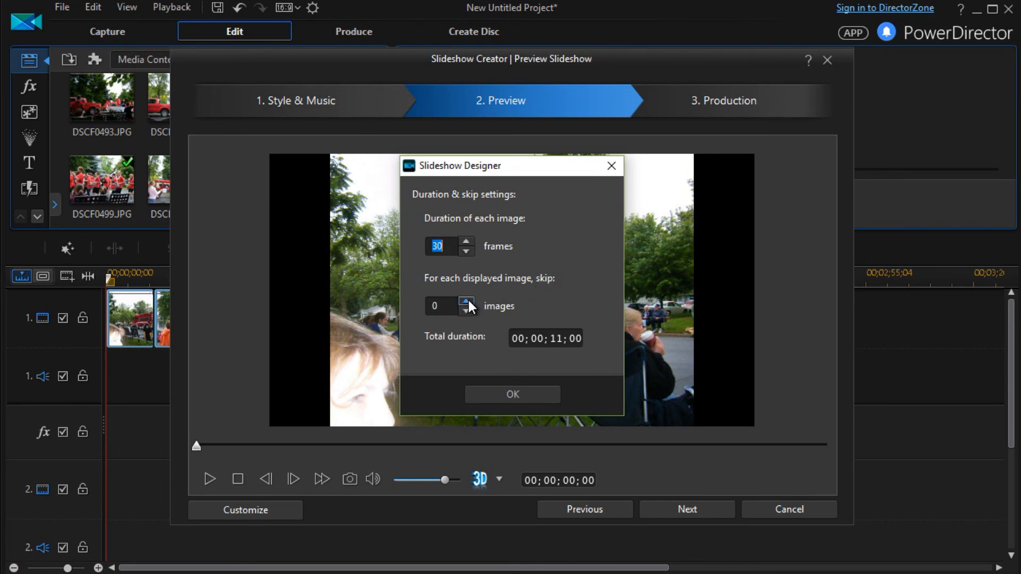
left_click(466, 301)
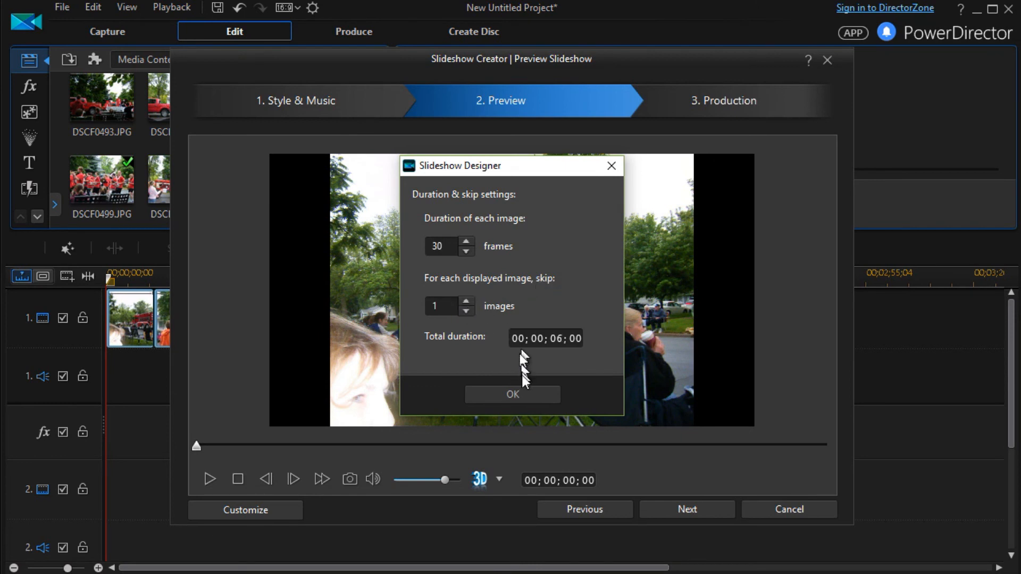
left_click(511, 394)
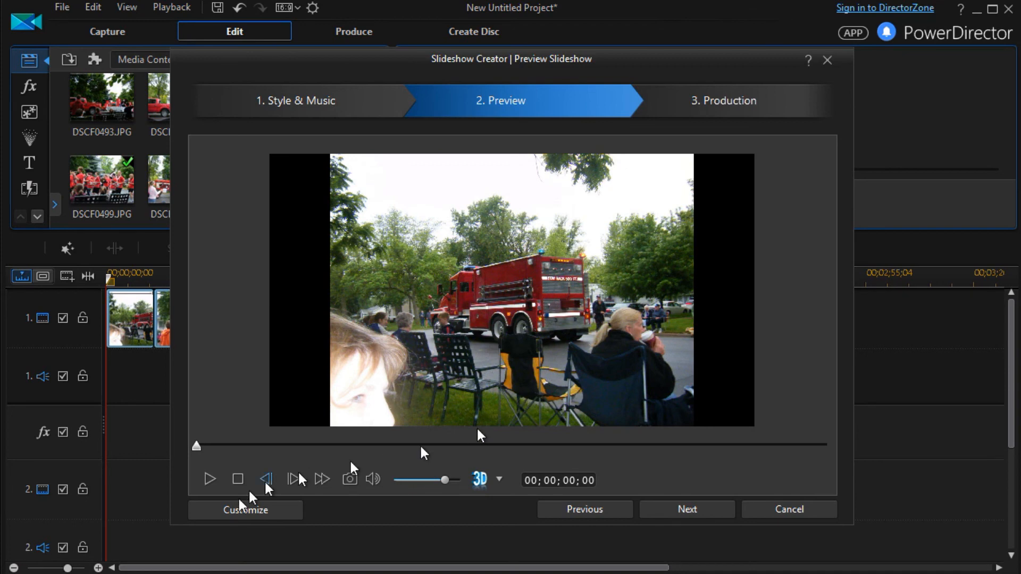
left_click(209, 480)
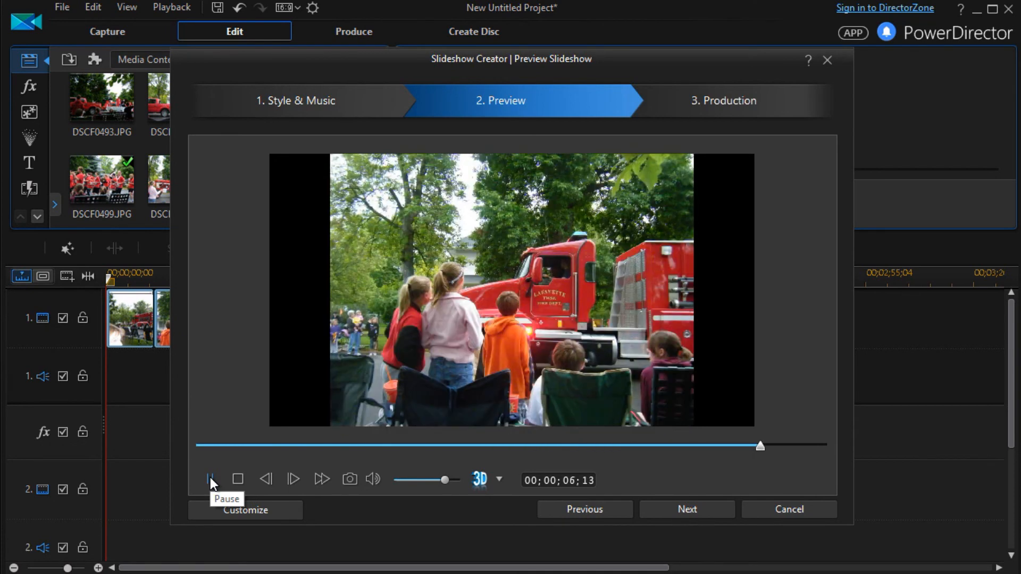
left_click(237, 480)
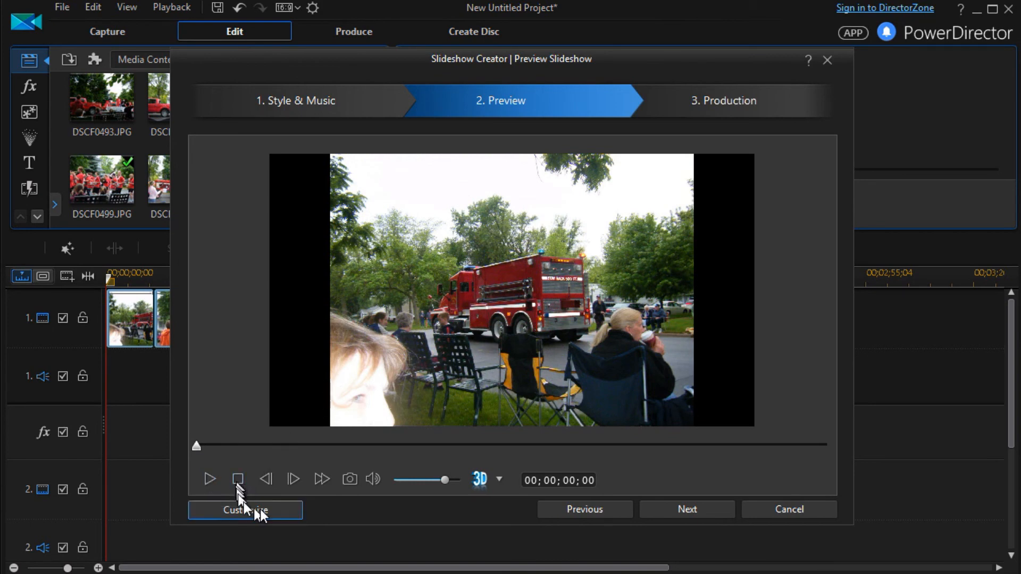
- Keep 36 frames per image and lower the skip value to 0 in the Customize settings, then apply them
left_click(246, 509)
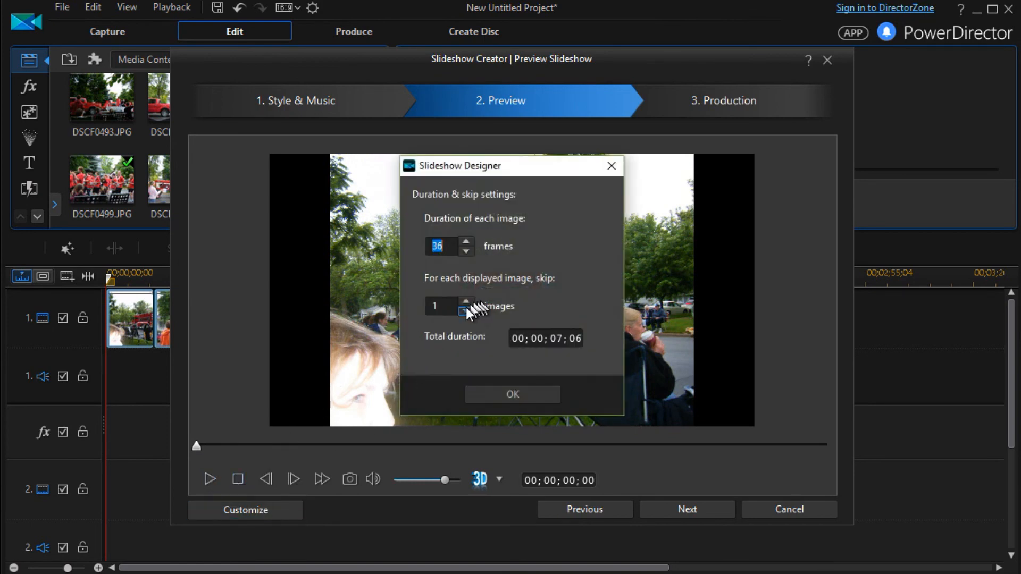
left_click(466, 310)
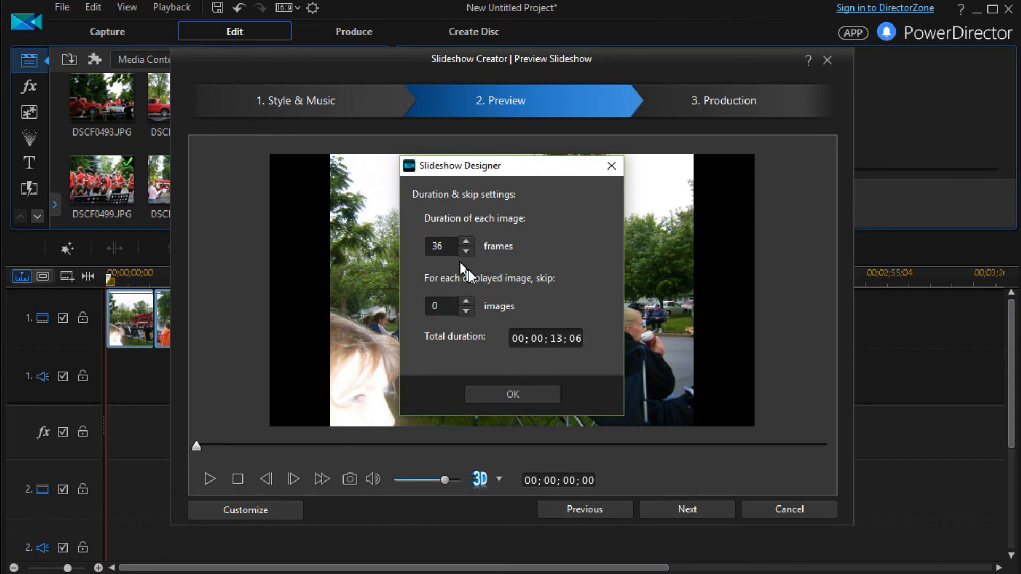
left_click(439, 246)
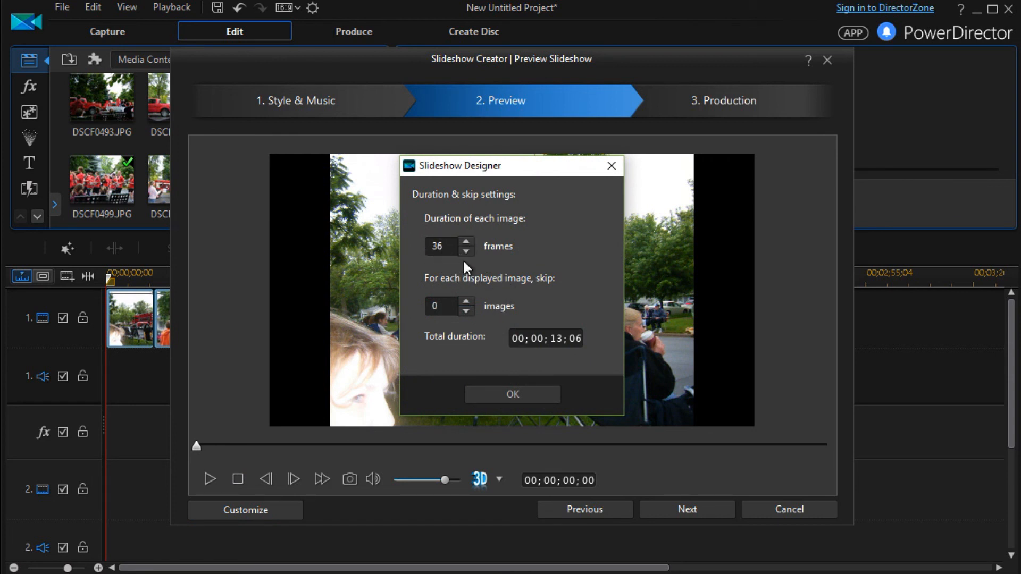
mouse_move(512, 395)
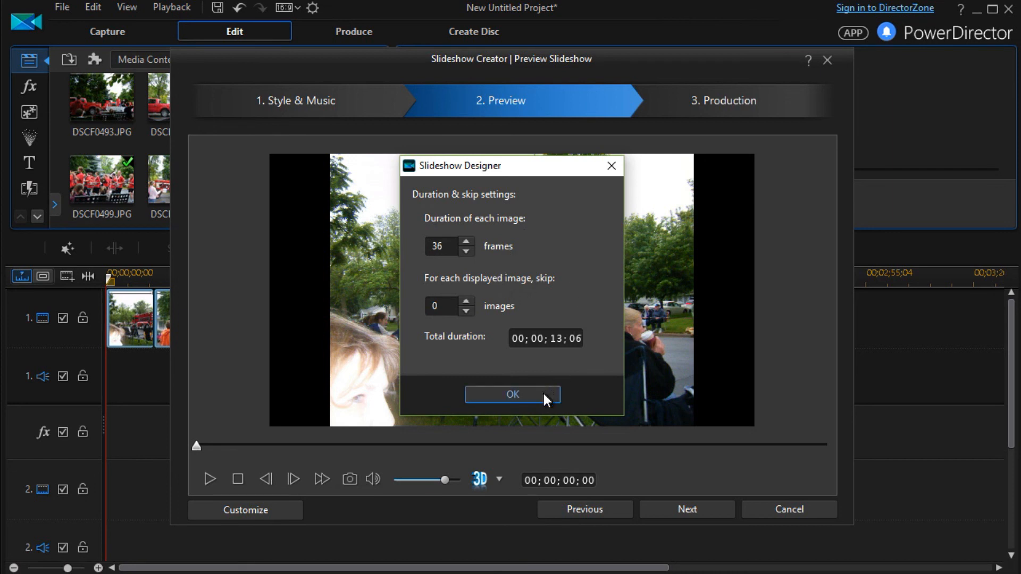
left_click(512, 395)
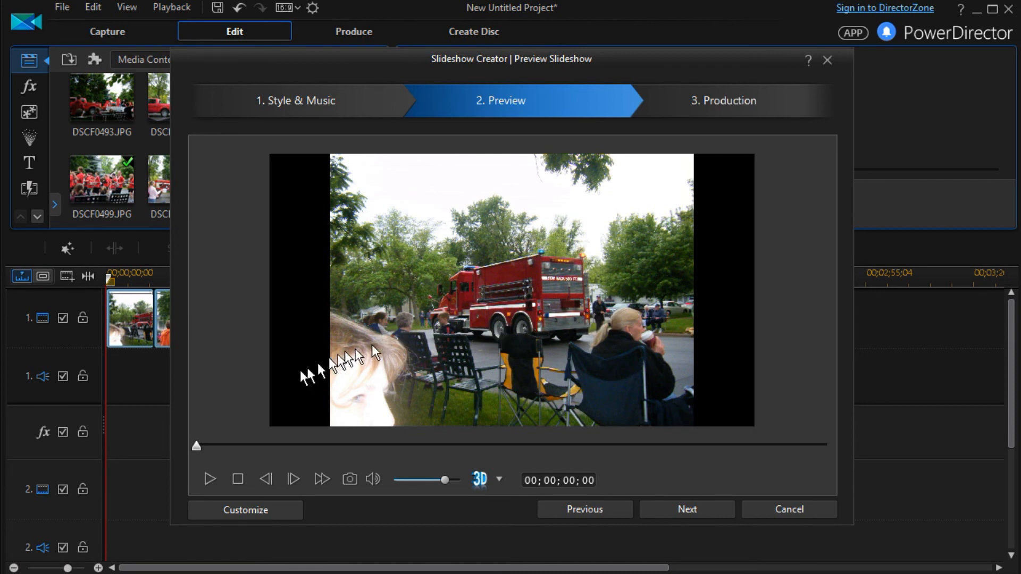
mouse_move(404, 326)
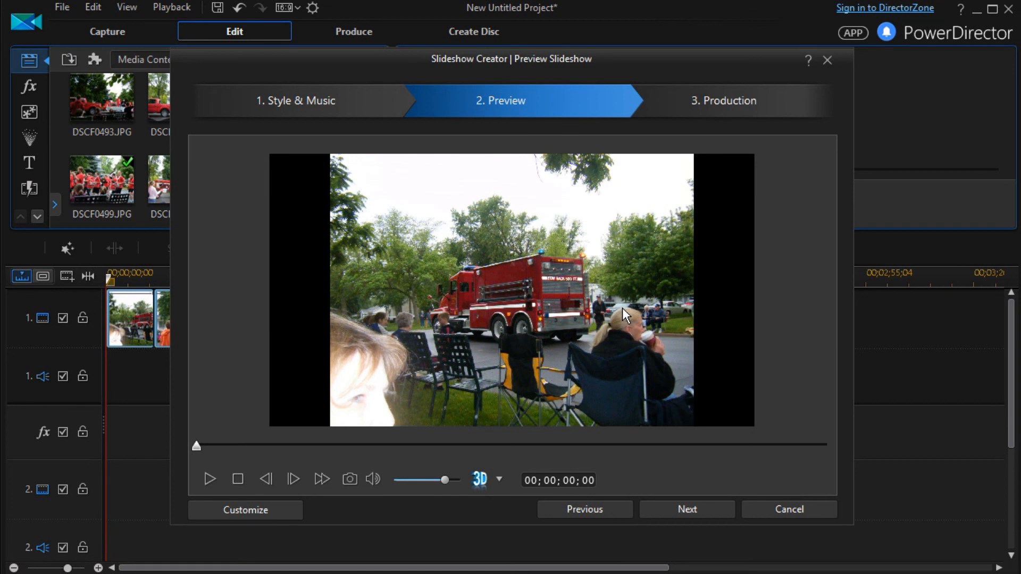
mouse_move(229, 382)
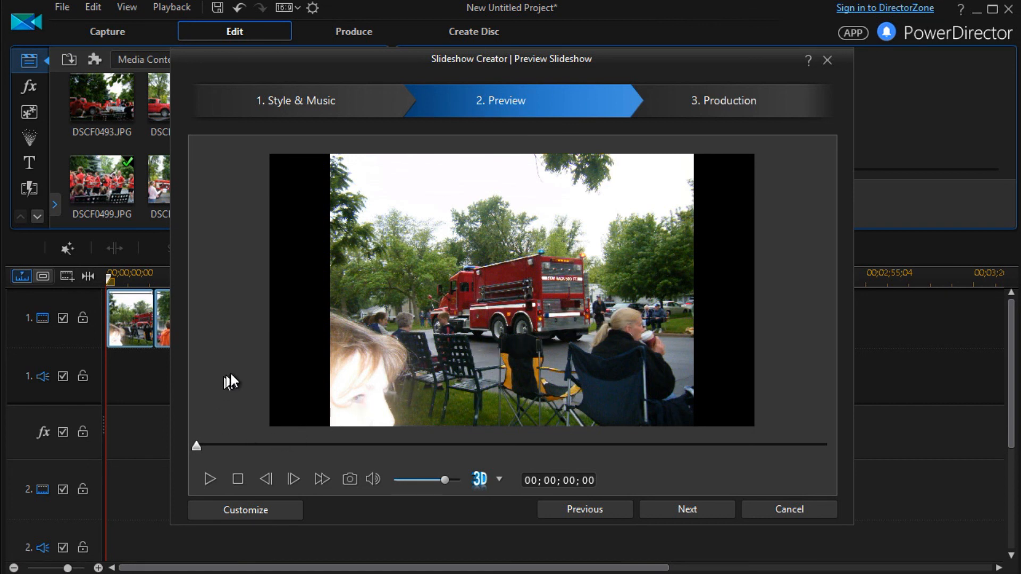
mouse_move(229, 382)
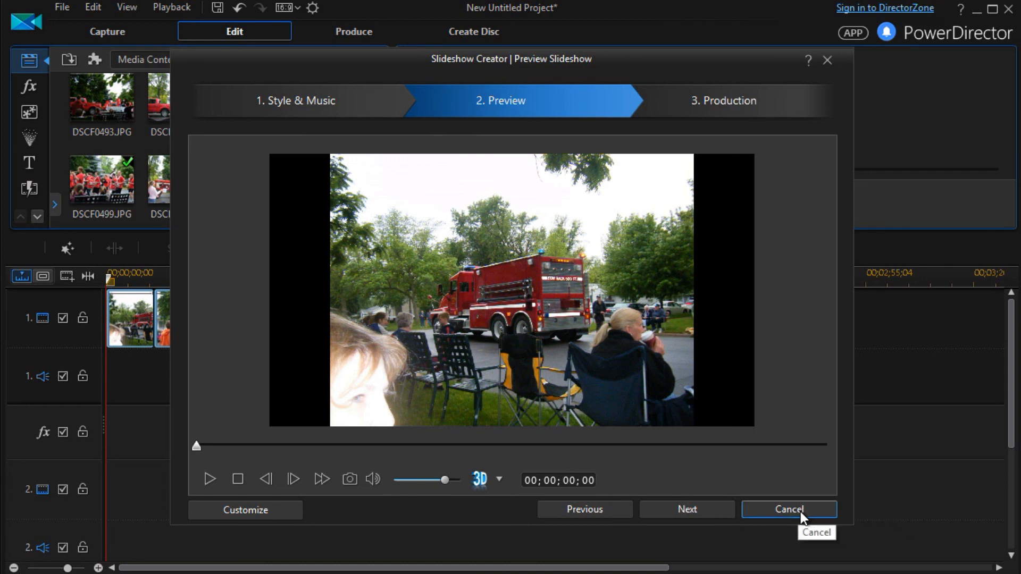
mouse_move(799, 369)
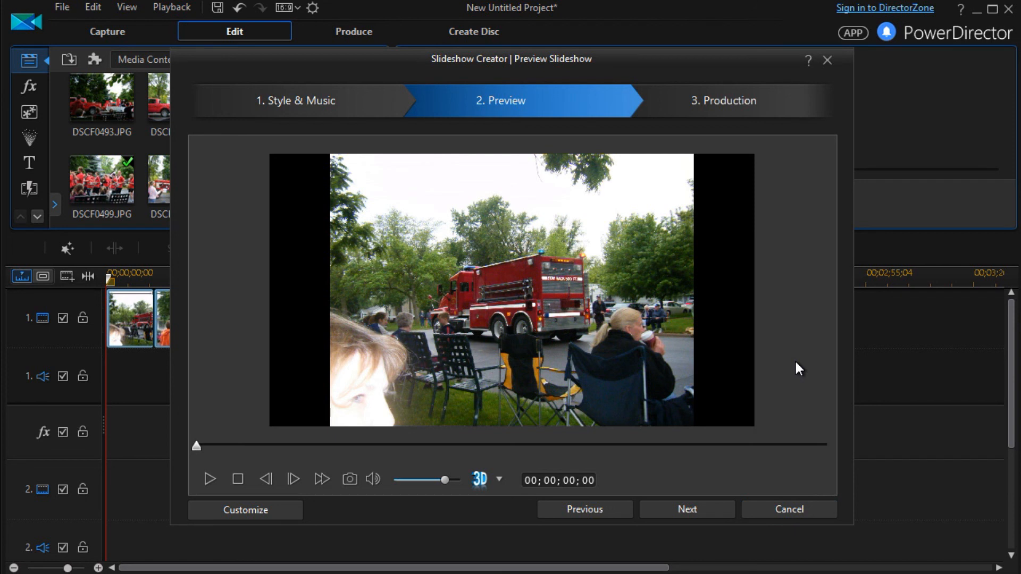
mouse_move(797, 376)
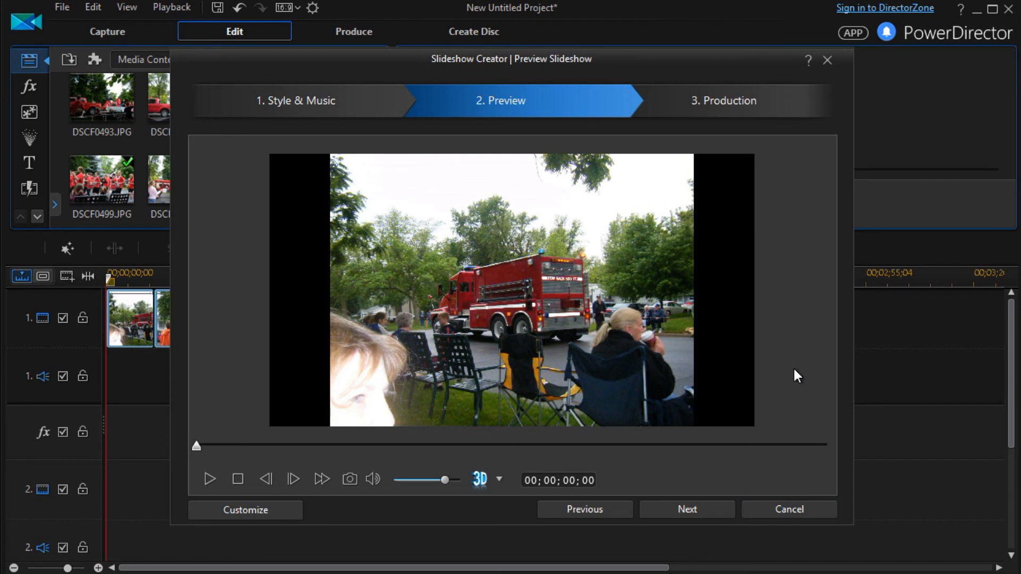